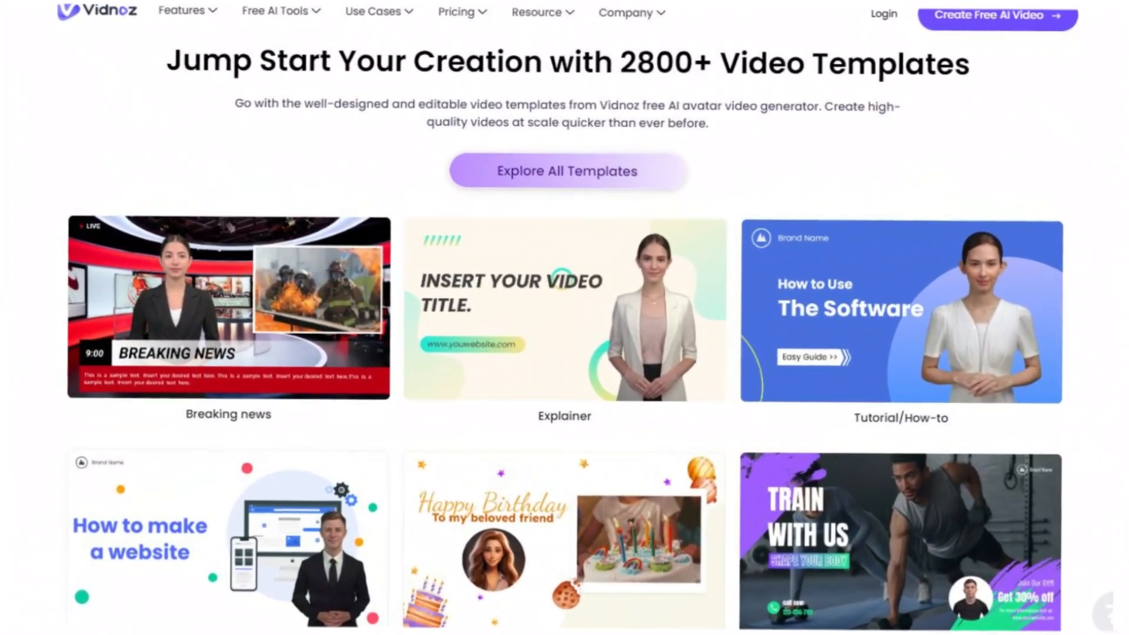
# Step: Browse the Vidnoz AI homepage and enter the workspace via 'Create Free Video Now'
pyautogui.scroll(-3)
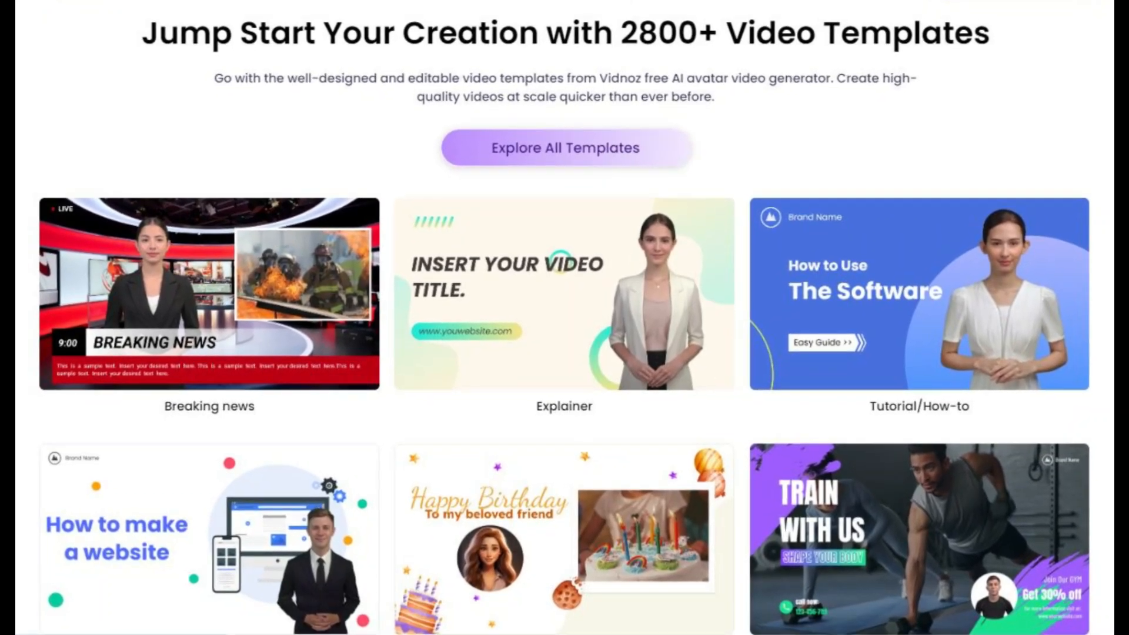
pyautogui.scroll(3)
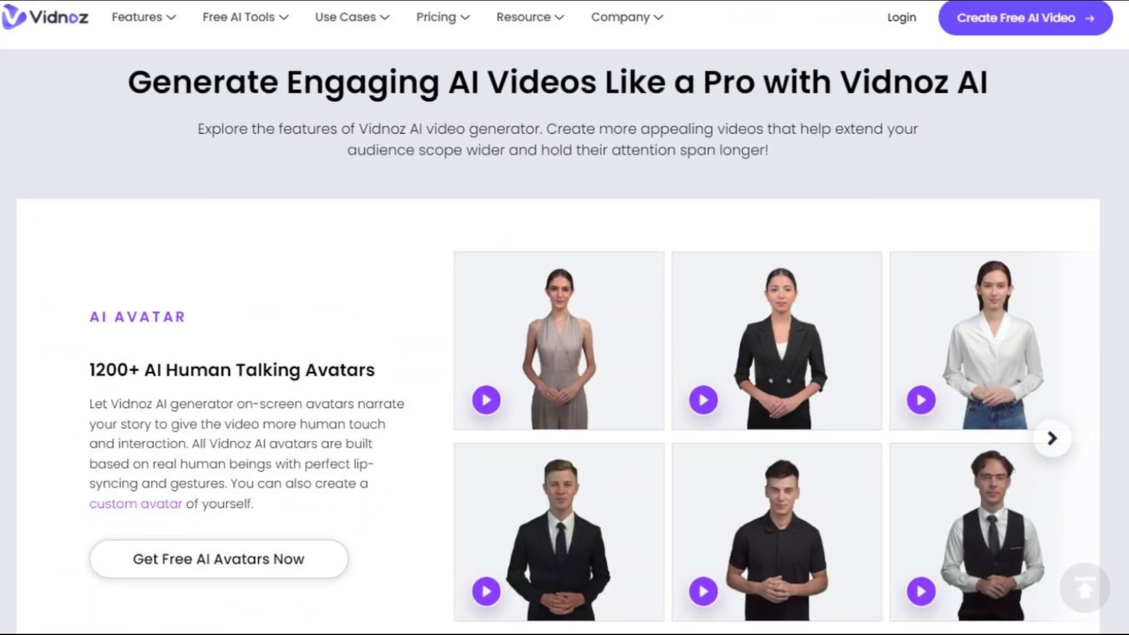
pyautogui.scroll(-3)
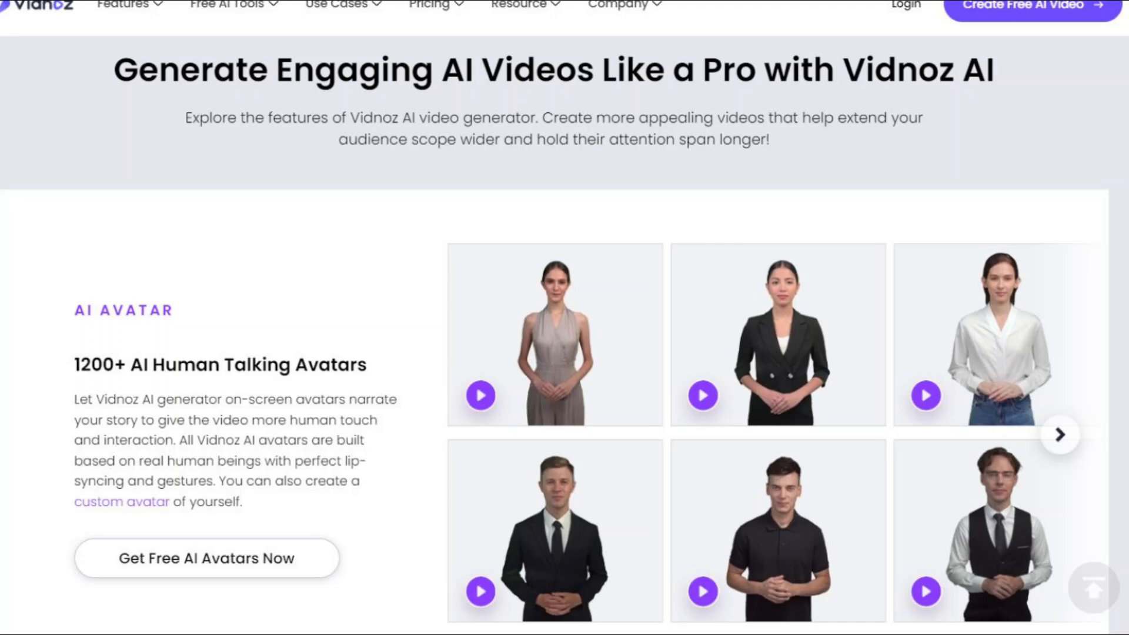
pyautogui.scroll(-3)
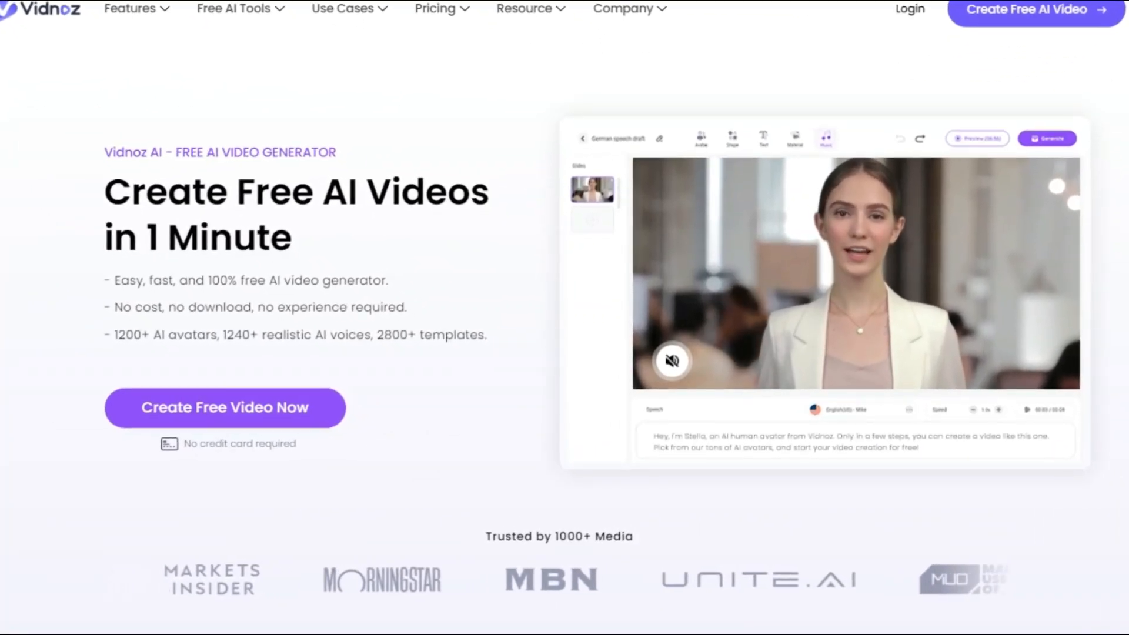
pyautogui.scroll(-3)
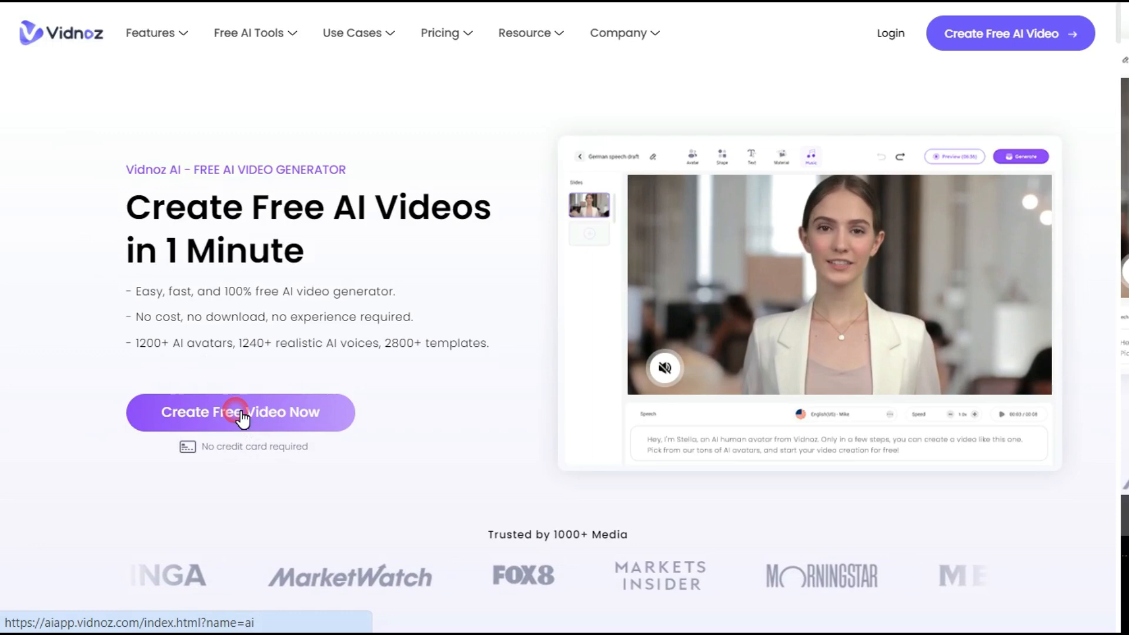
pyautogui.click(240, 411)
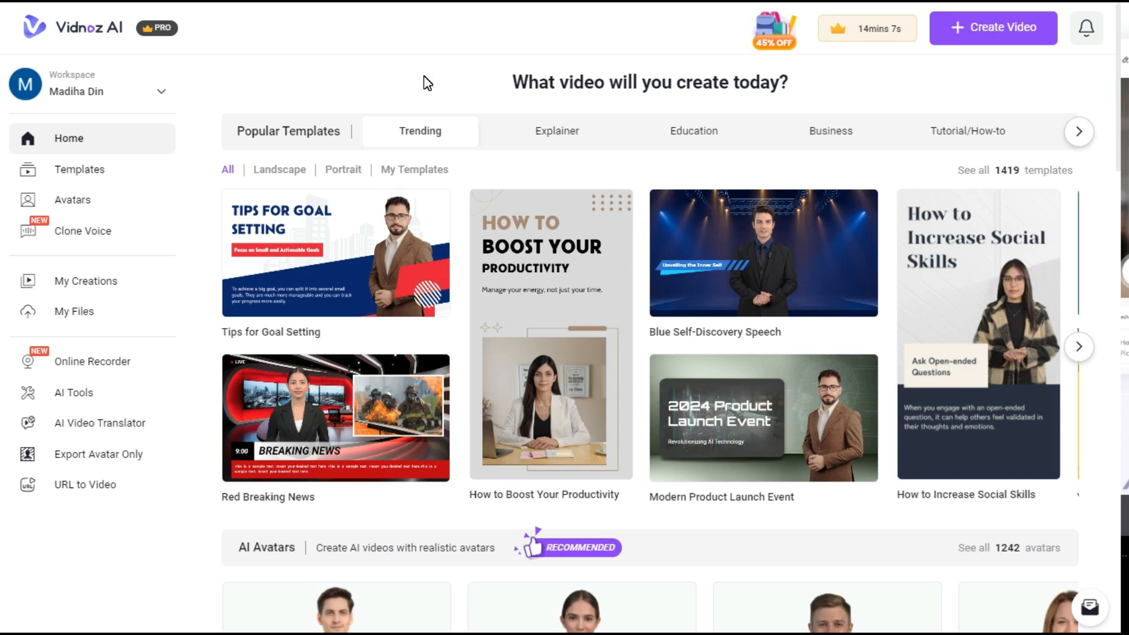
pyautogui.moveTo(998, 186)
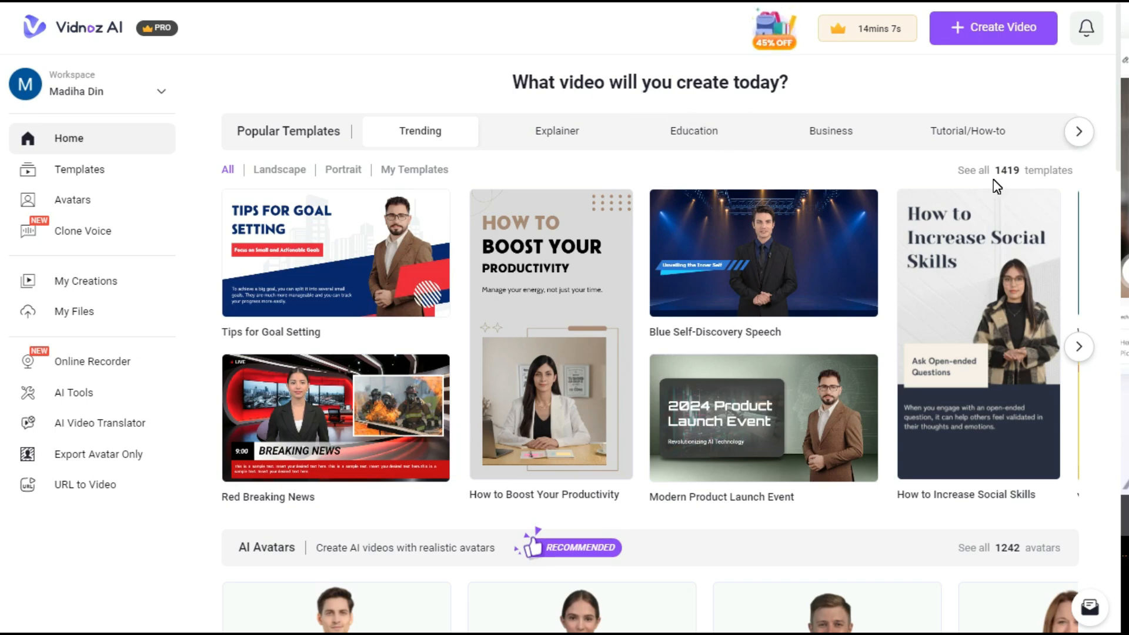
pyautogui.moveTo(610, 190)
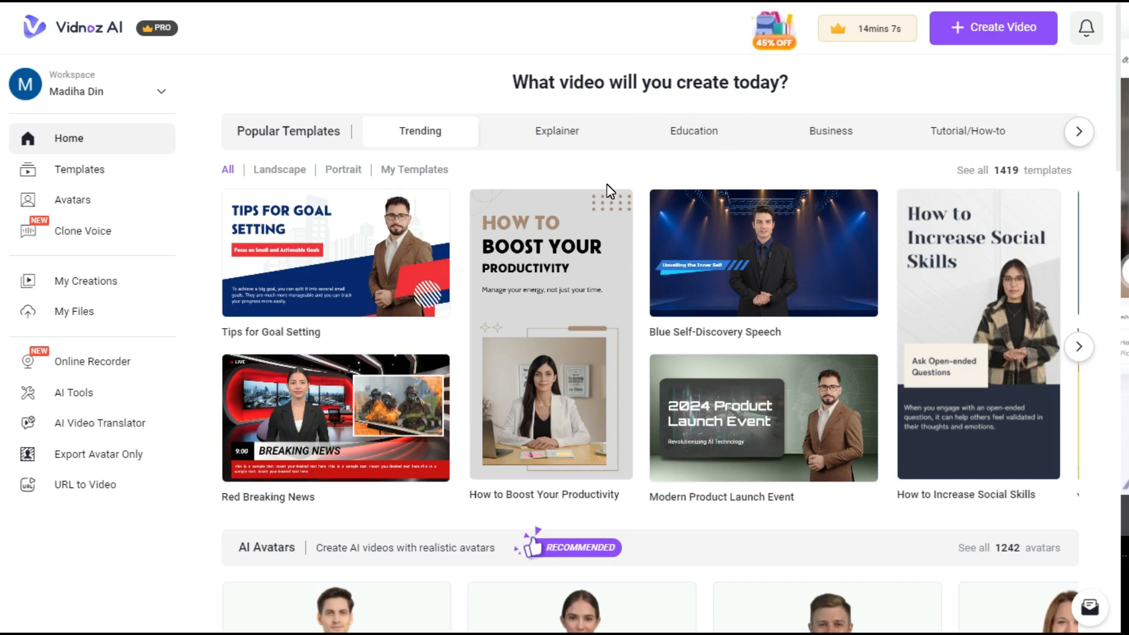
pyautogui.click(557, 130)
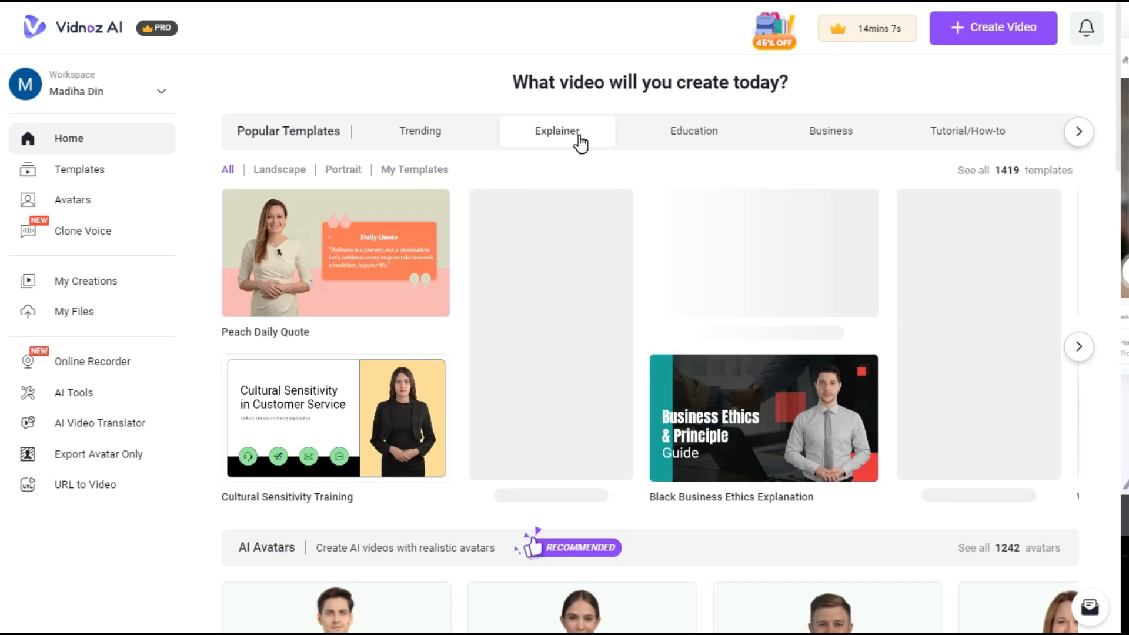
pyautogui.click(693, 131)
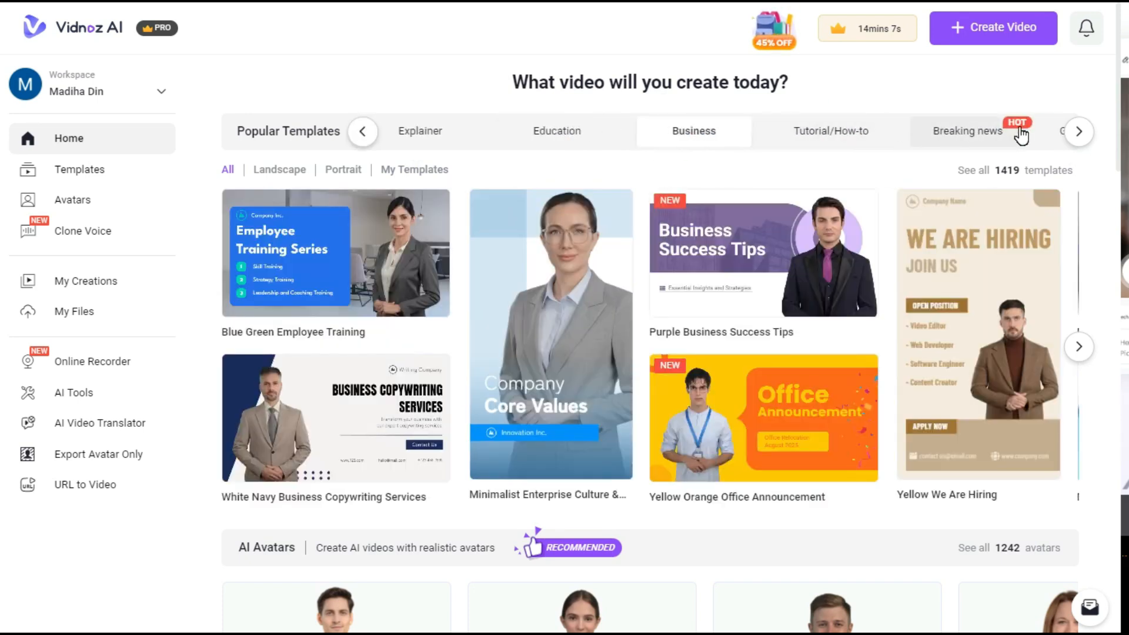
pyautogui.moveTo(443, 220)
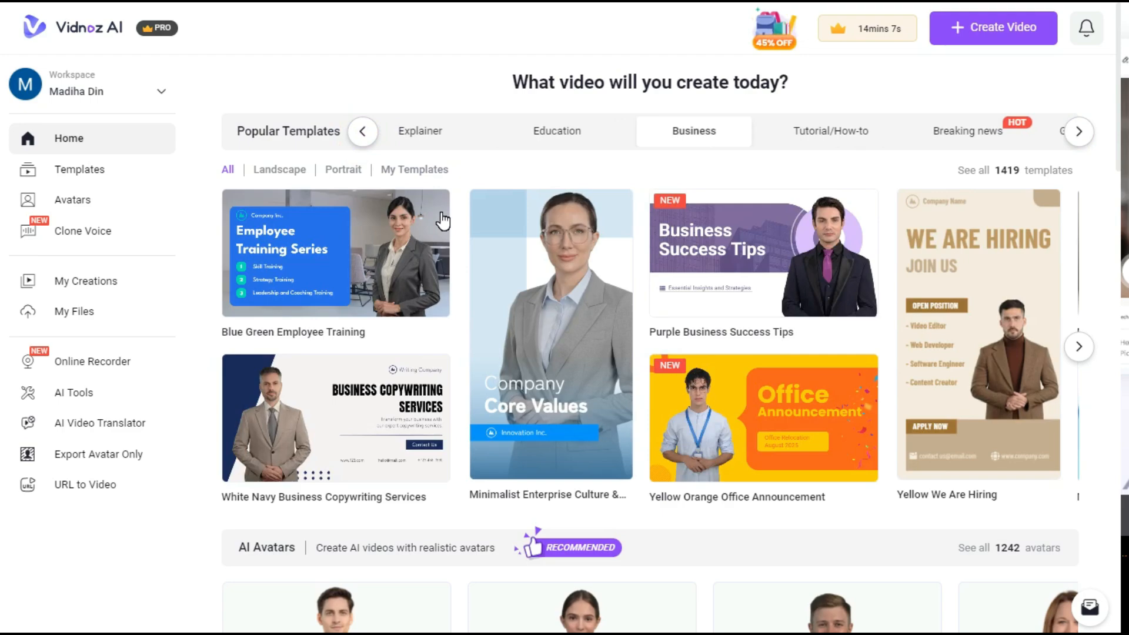
pyautogui.scroll(-3)
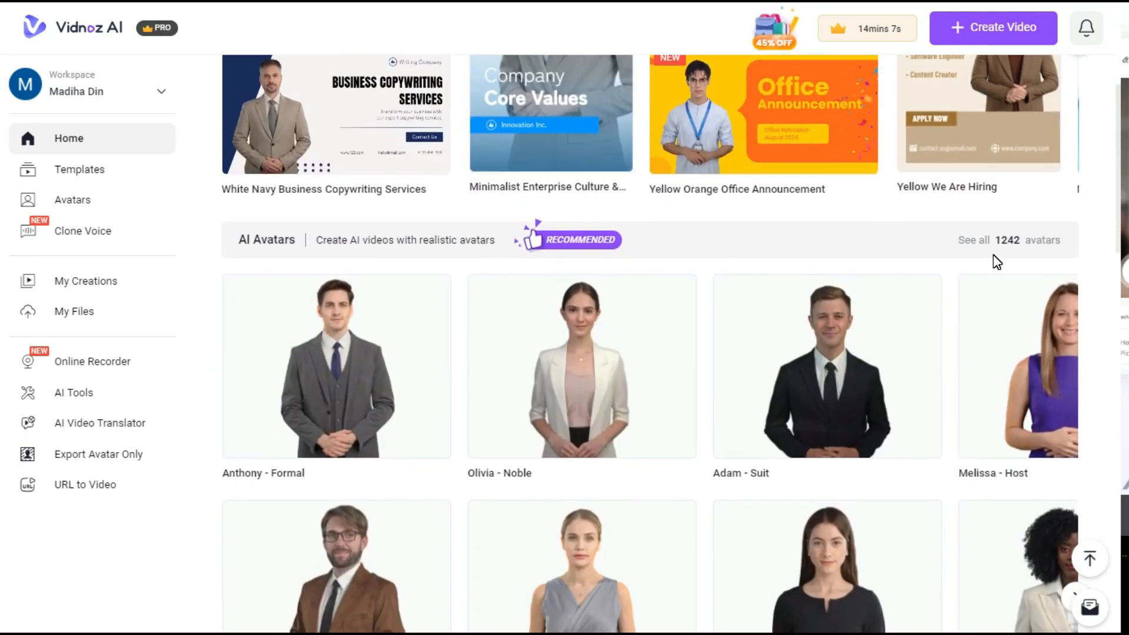
pyautogui.scroll(-3)
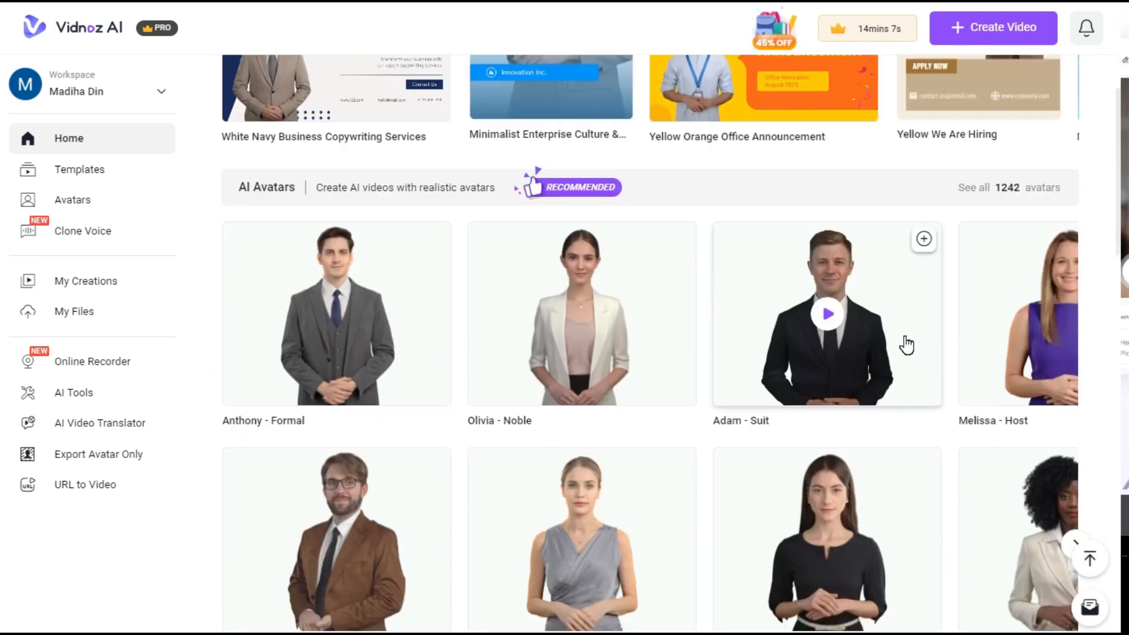
pyautogui.scroll(-3)
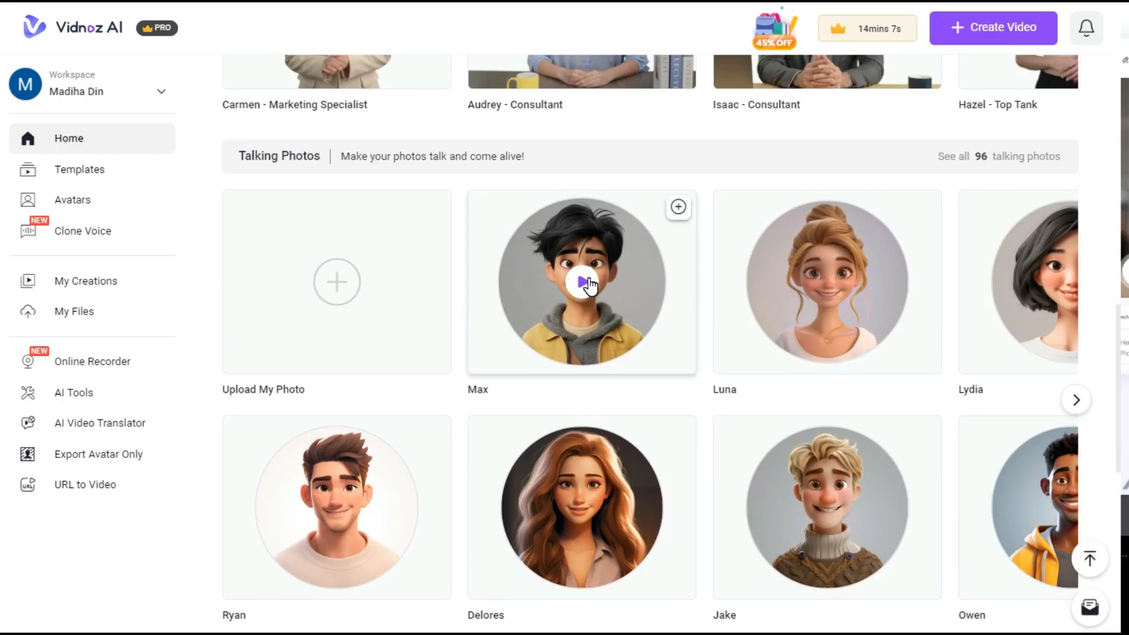
pyautogui.click(581, 281)
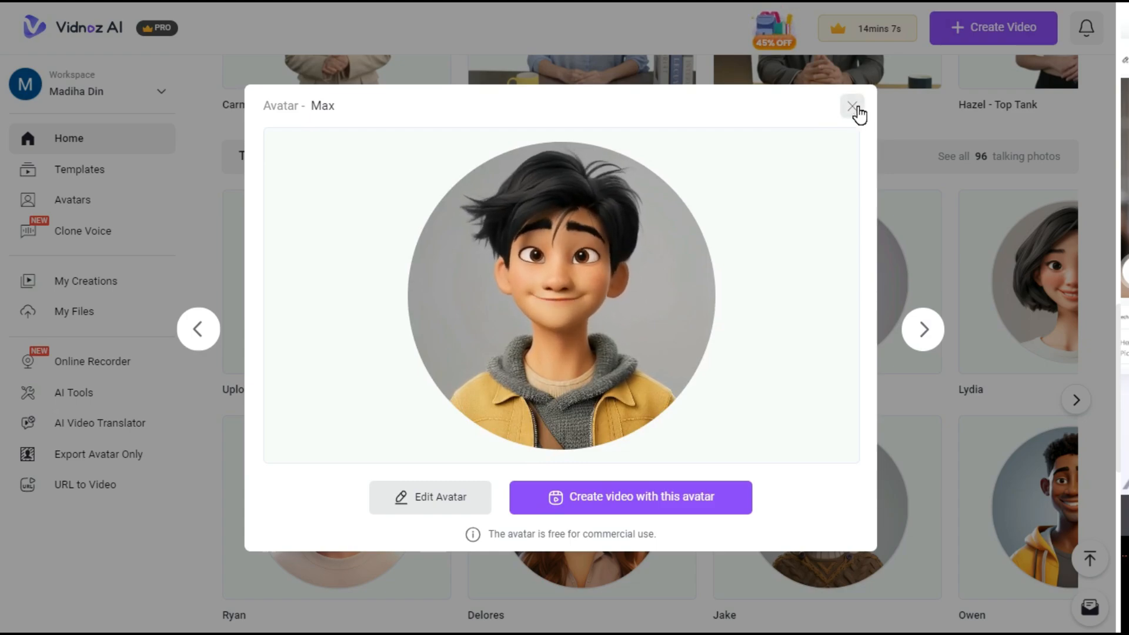
pyautogui.click(854, 107)
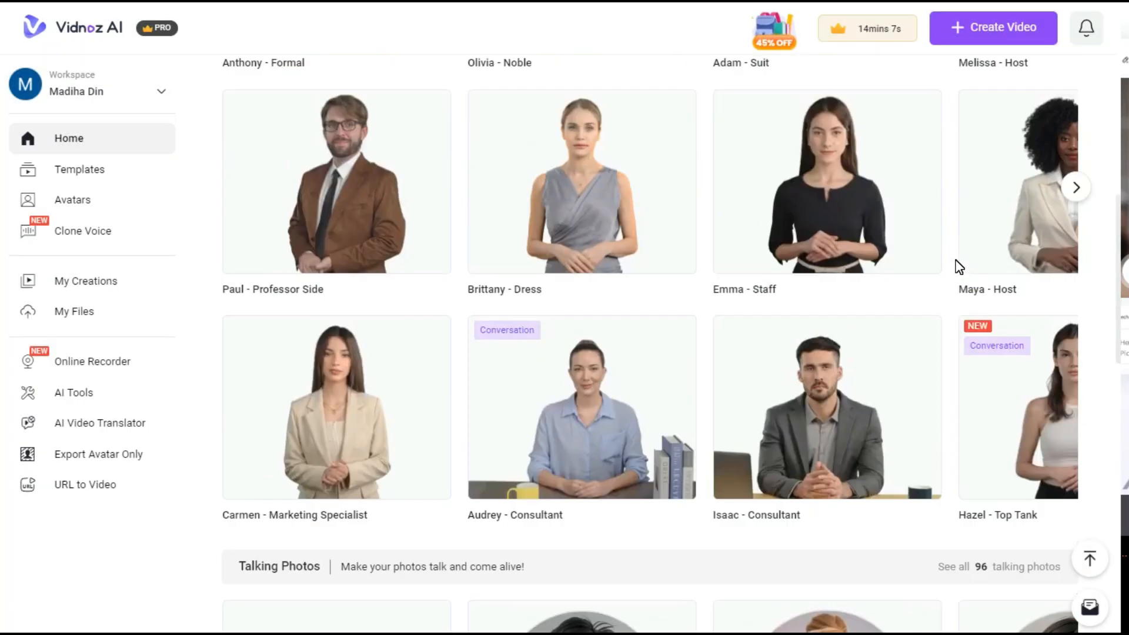
pyautogui.click(993, 28)
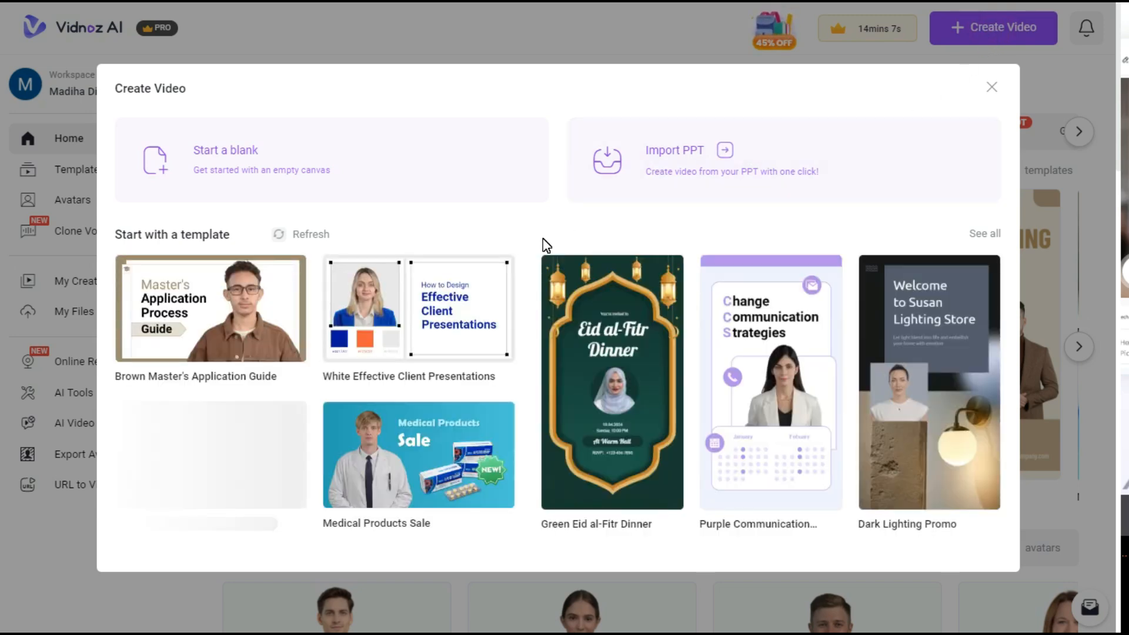
pyautogui.moveTo(658, 371)
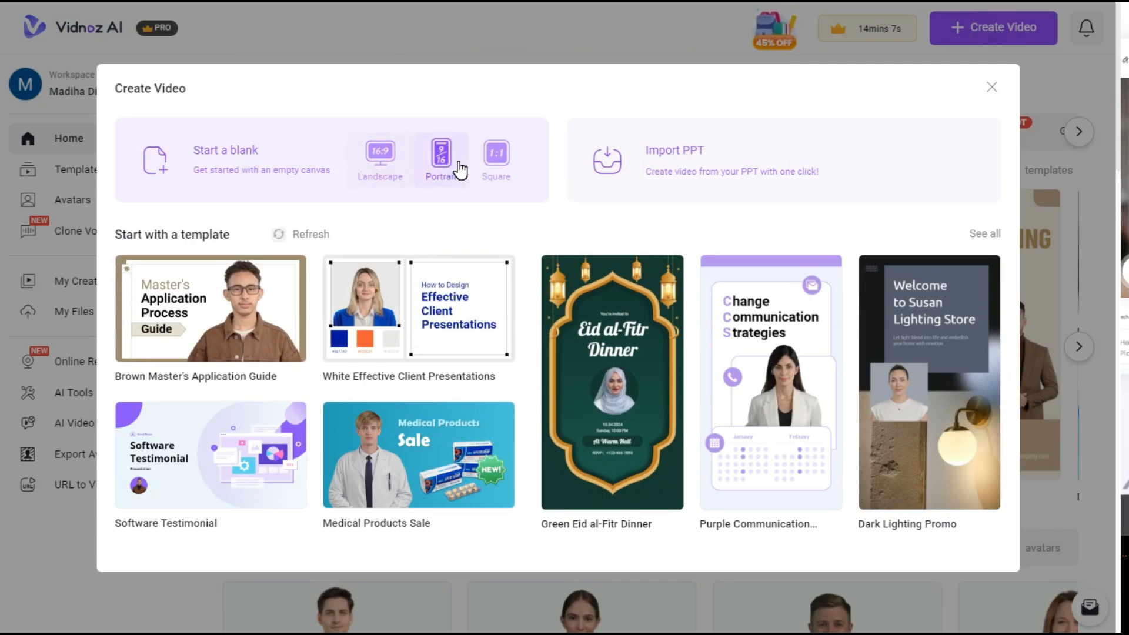
# Step: Start from a blank portrait canvas in the Create Video dialog
pyautogui.click(380, 158)
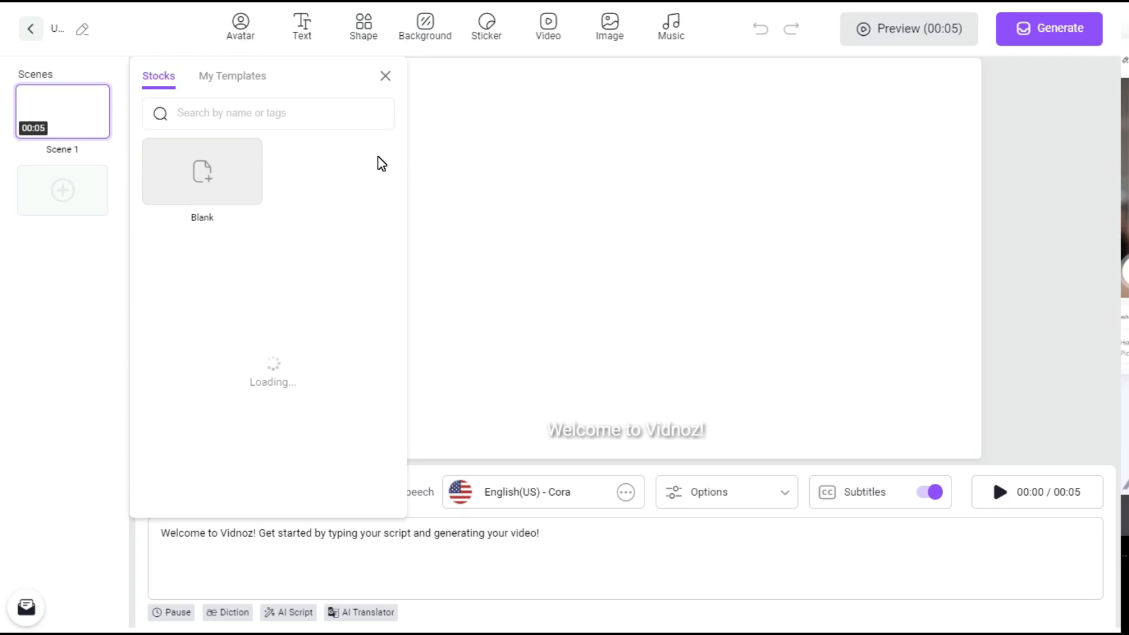
# Step: Close templates and browse the Lite, Pro and Talking Photo avatar collections
pyautogui.click(386, 75)
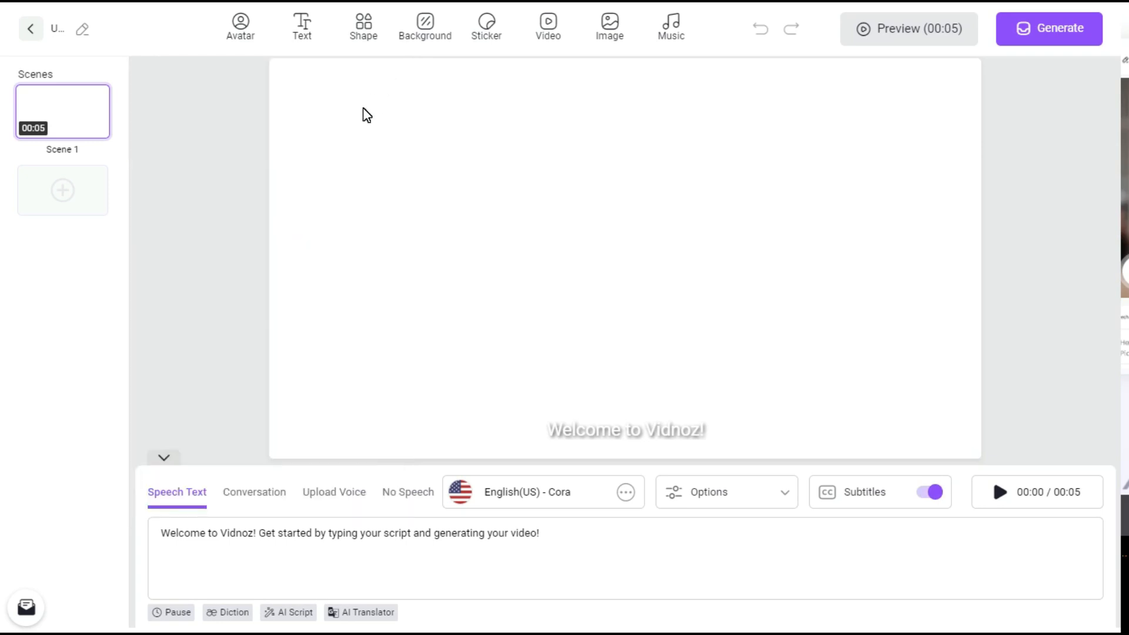
pyautogui.click(240, 27)
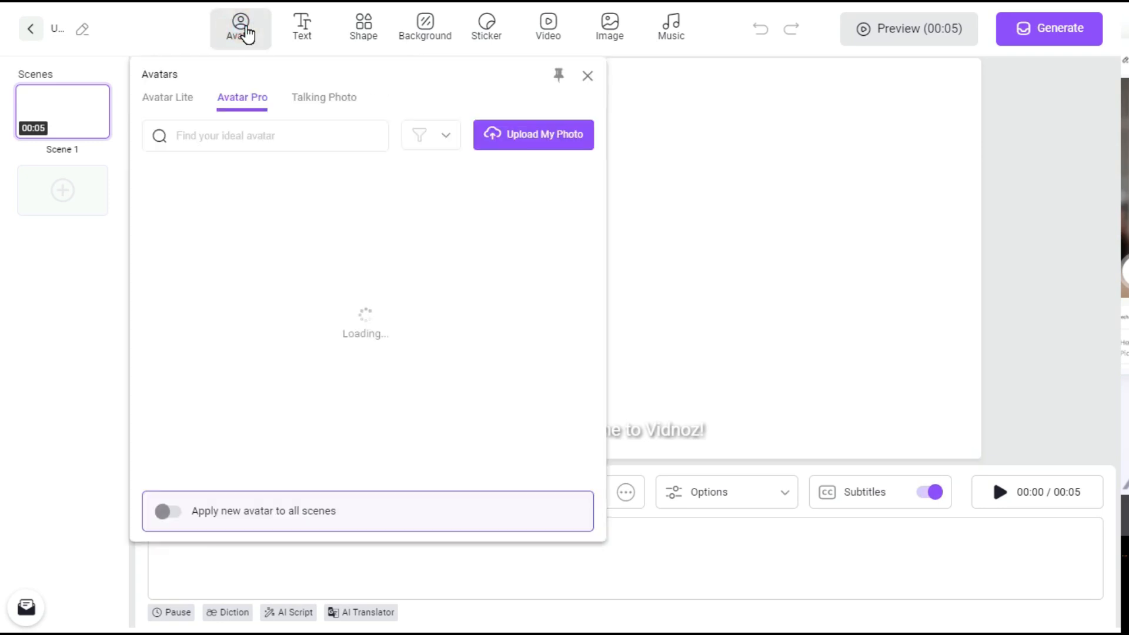
pyautogui.click(167, 98)
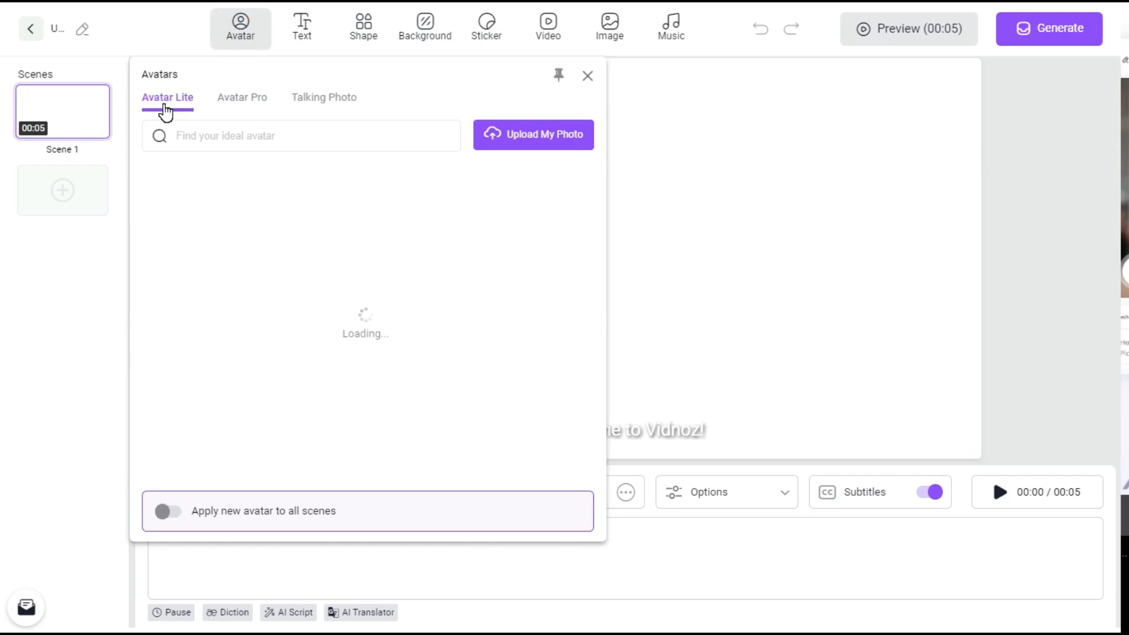
pyautogui.click(243, 98)
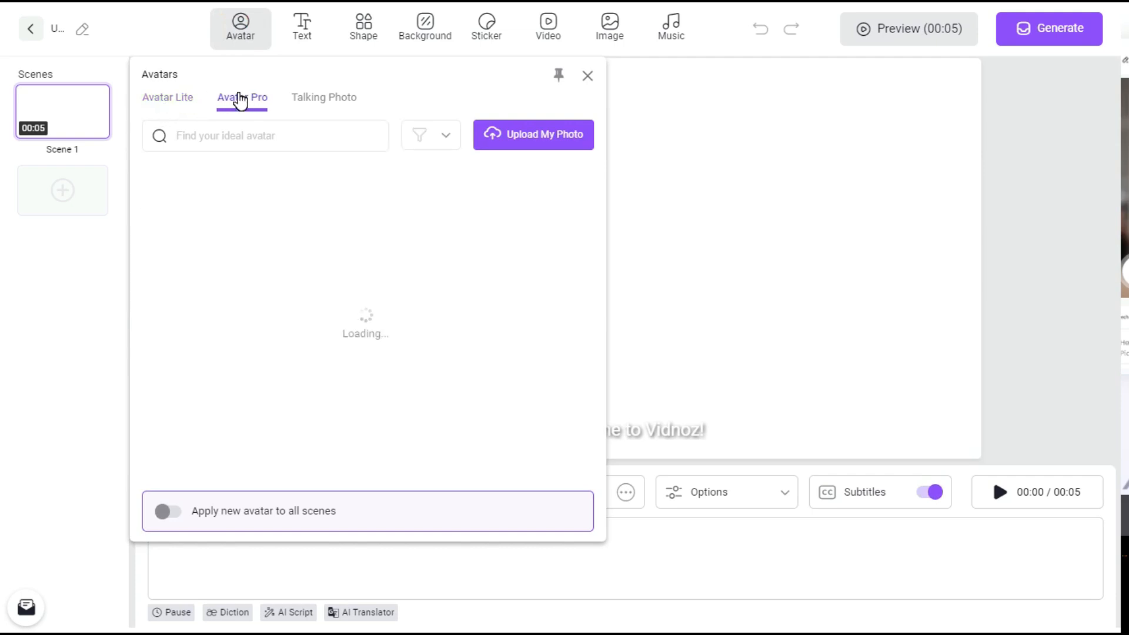
pyautogui.click(323, 98)
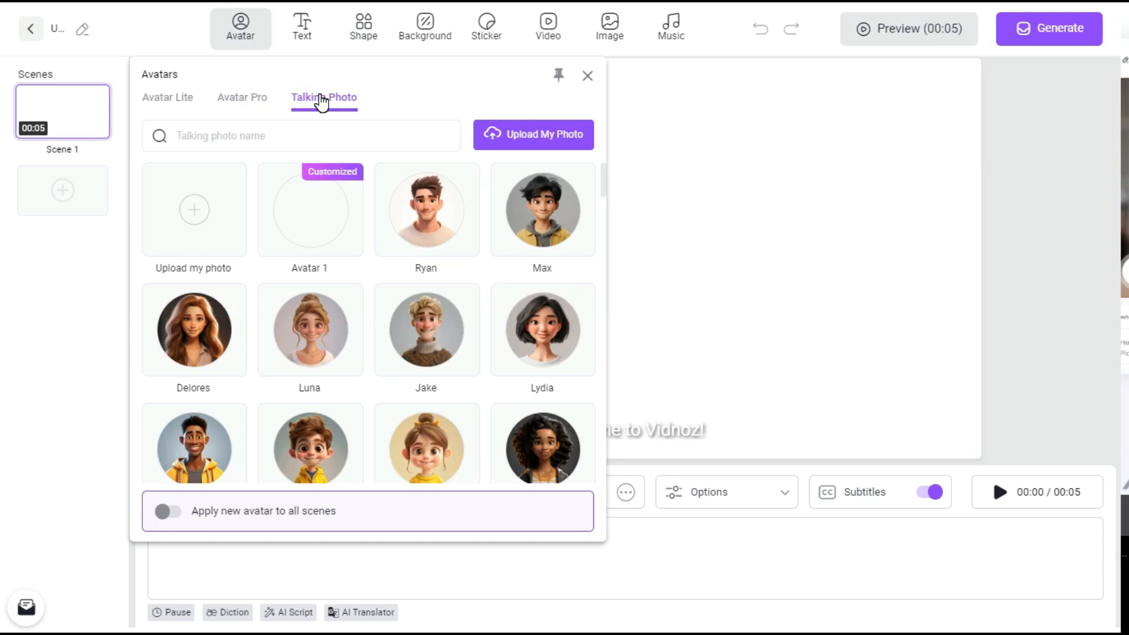
pyautogui.click(242, 98)
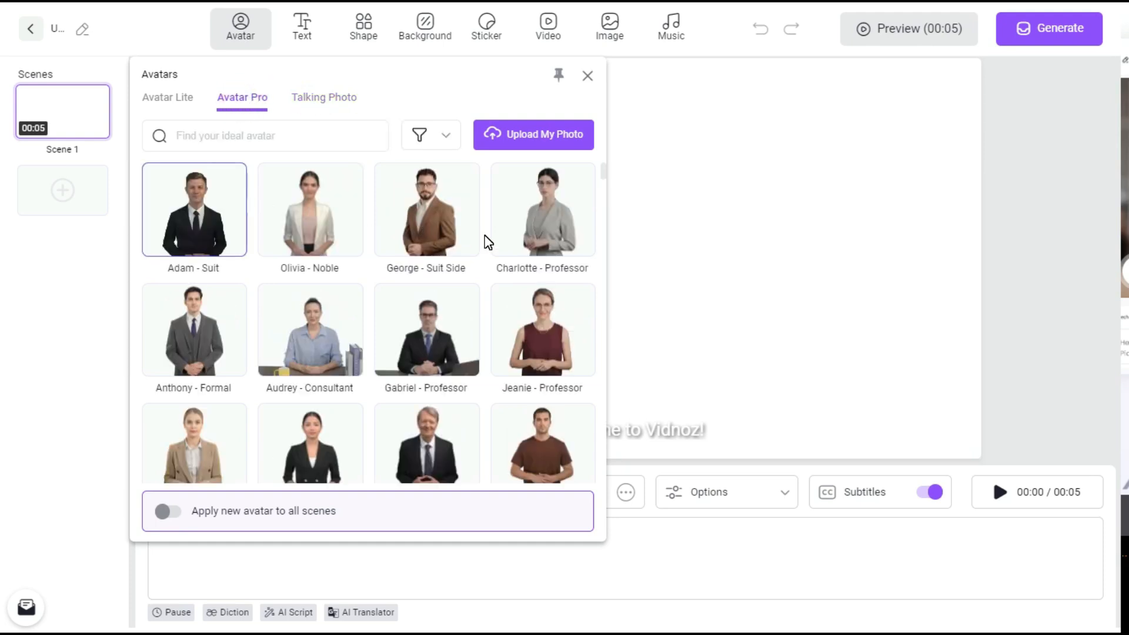
# Step: Add the 'Madison - Vlogger' Pro avatar to Scene 1
pyautogui.scroll(-3)
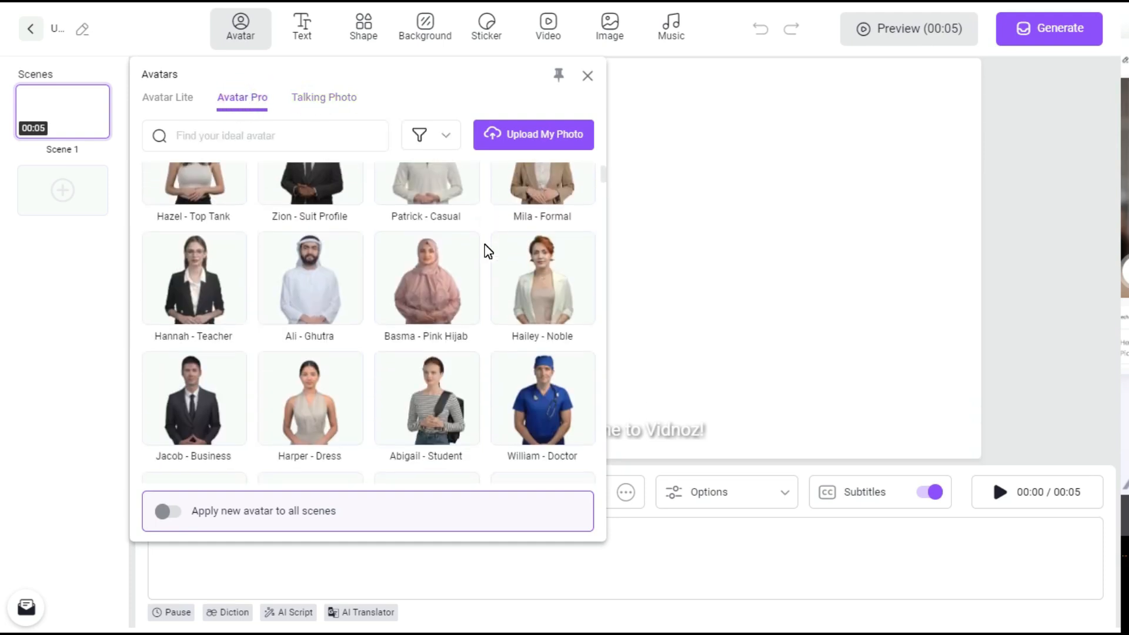
pyautogui.click(309, 315)
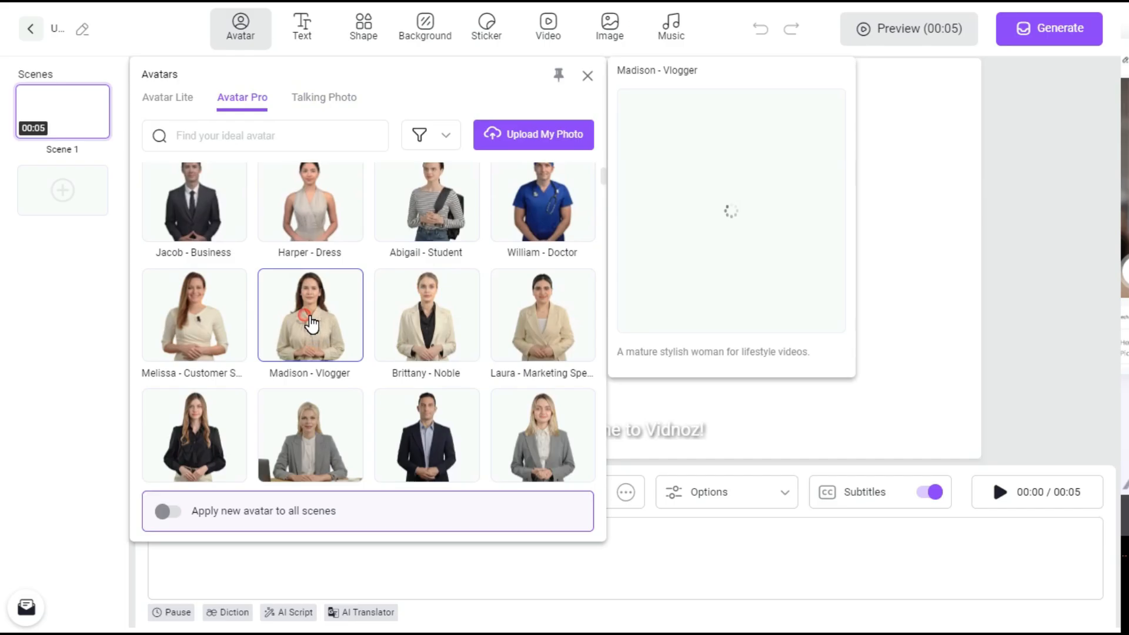
pyautogui.click(310, 315)
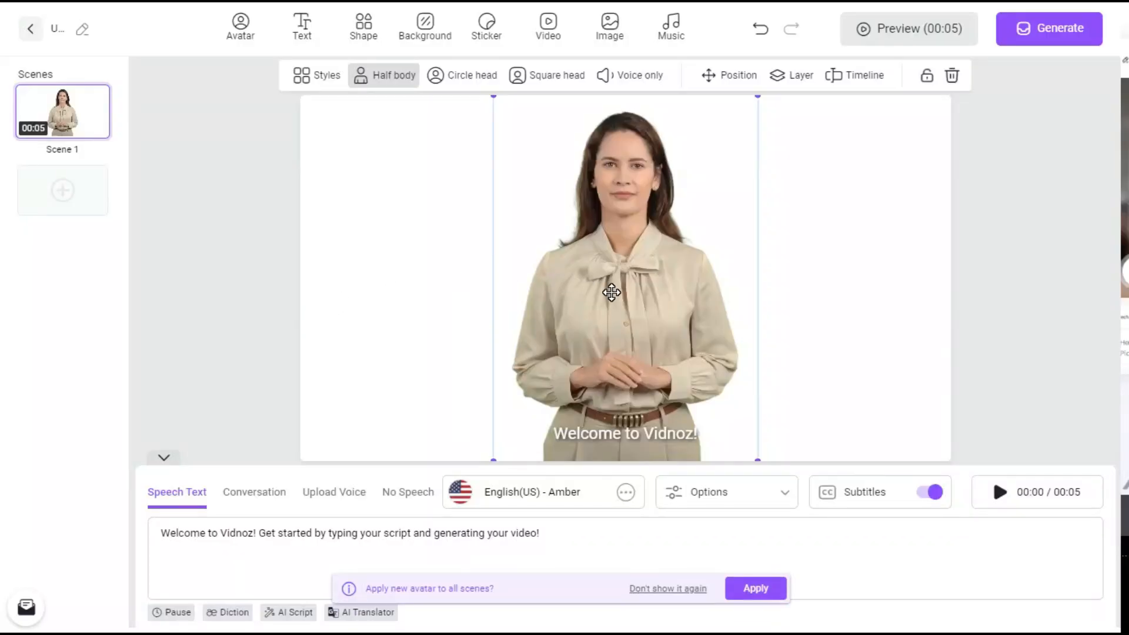
pyautogui.moveTo(319, 79)
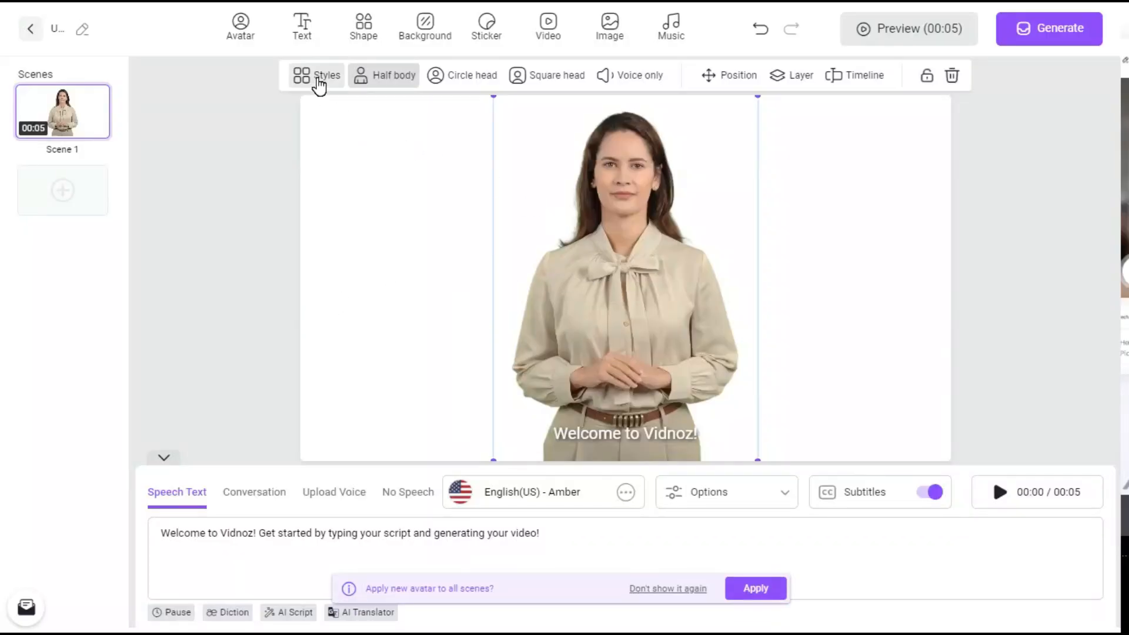
# Step: Dress the avatar in the grey Madison - Noble outfit and keep half-body framing over circle head
pyautogui.click(317, 75)
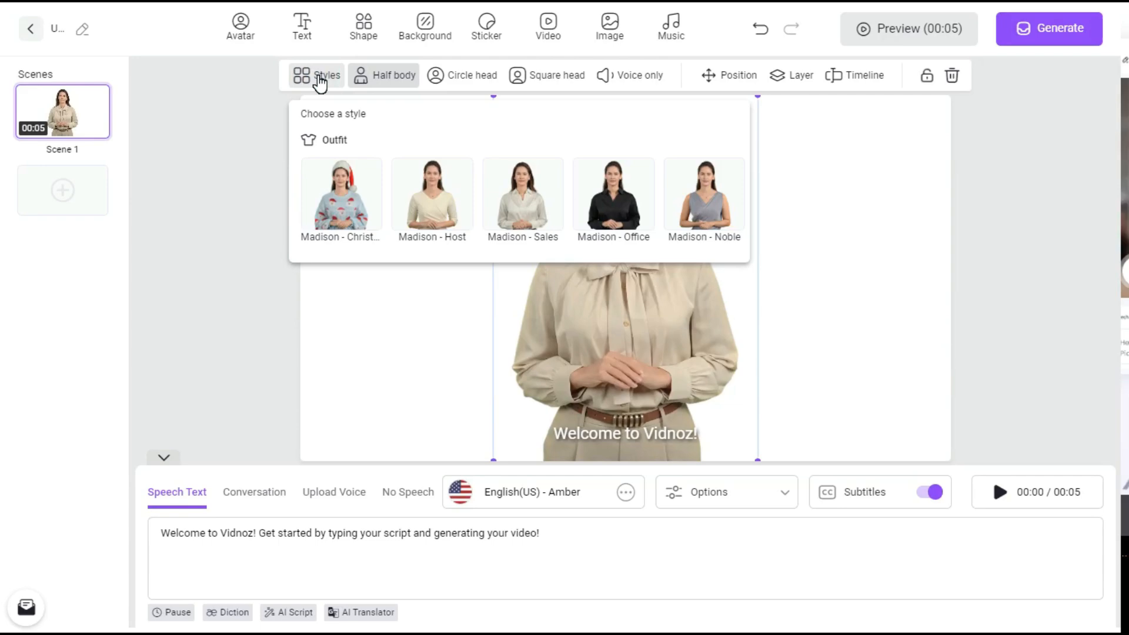
pyautogui.click(703, 194)
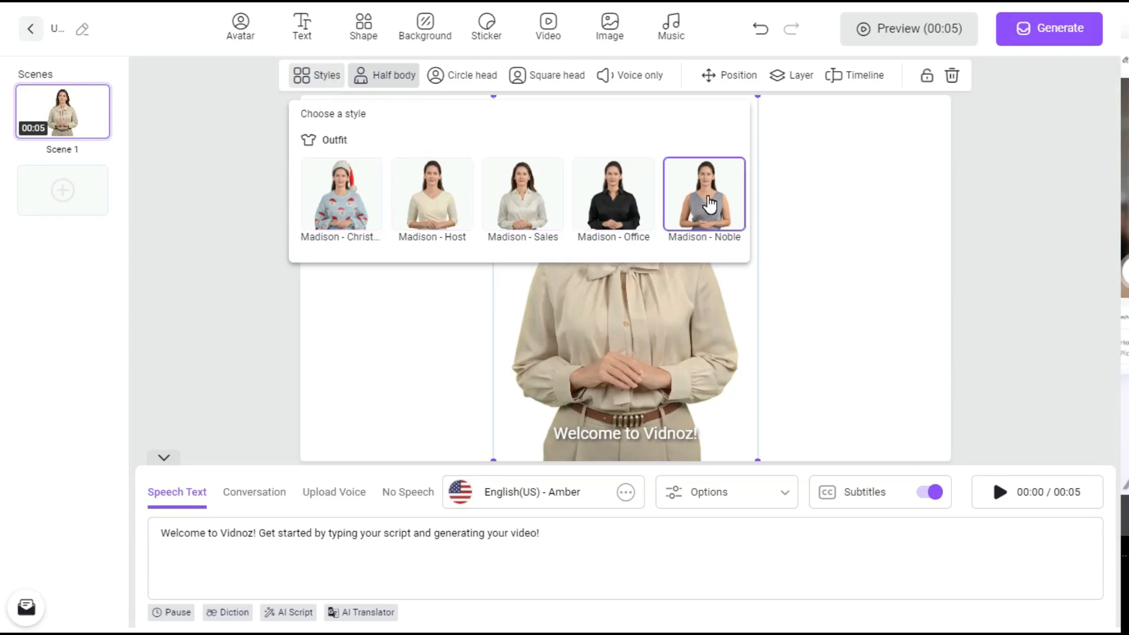
pyautogui.click(704, 194)
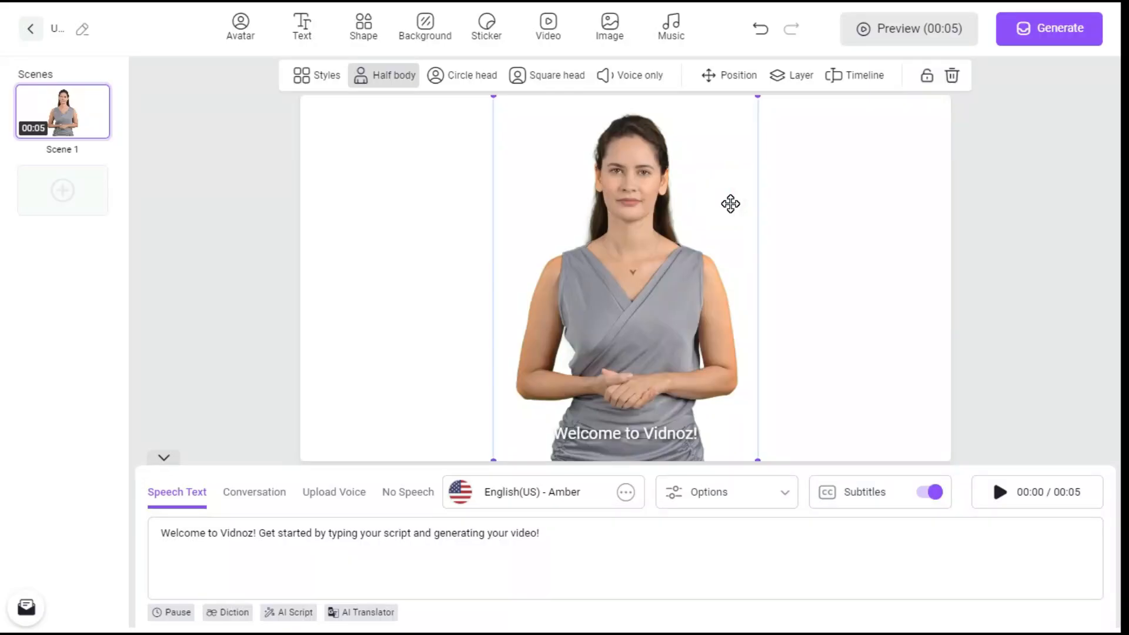
pyautogui.click(438, 75)
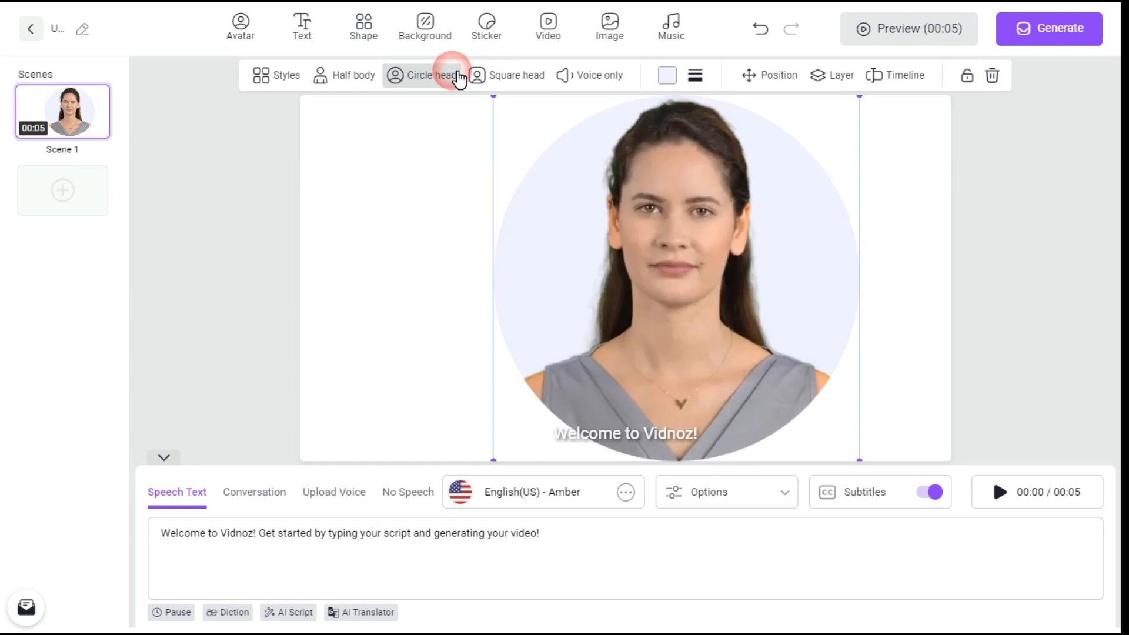
pyautogui.click(515, 76)
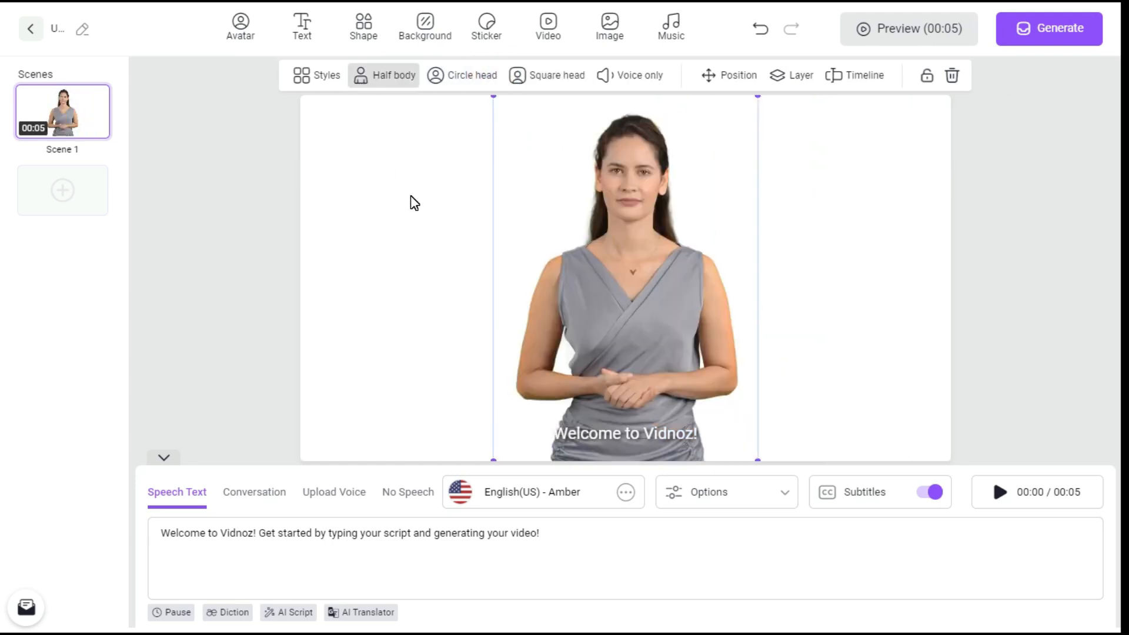
pyautogui.click(425, 27)
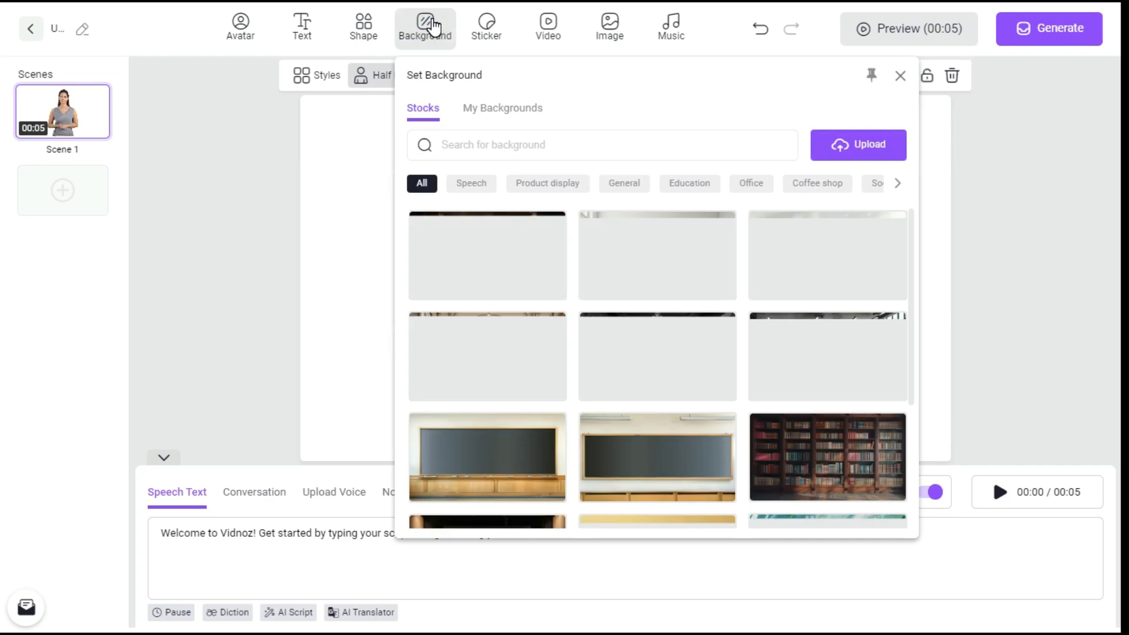
# Step: Set the stock living room with sofa and wall clock as the scene background
pyautogui.scroll(-3)
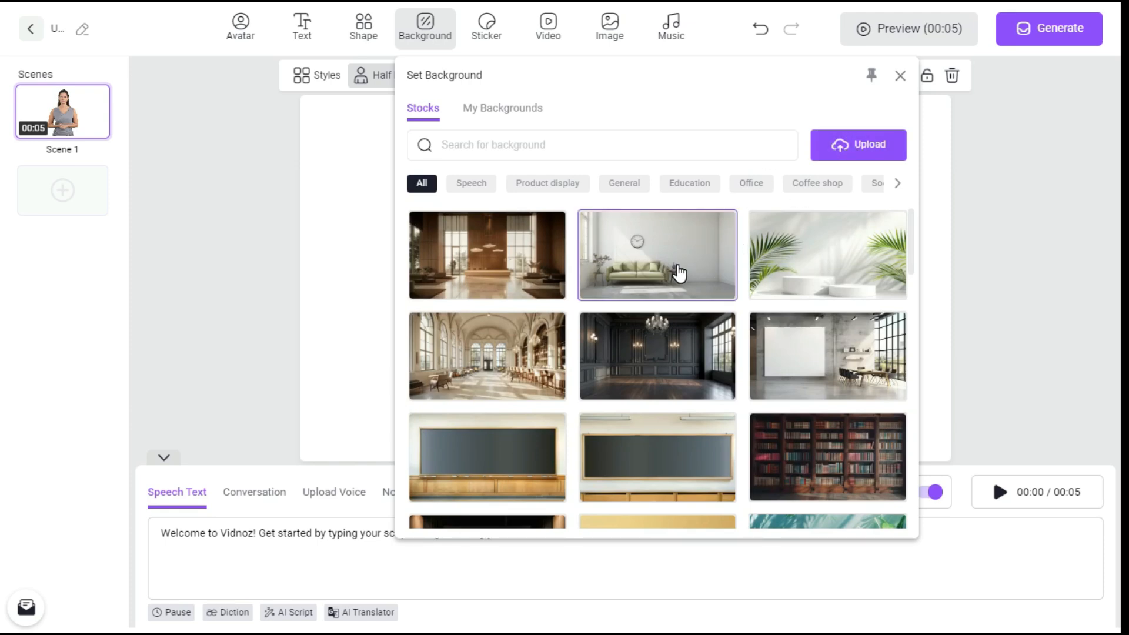
pyautogui.click(657, 254)
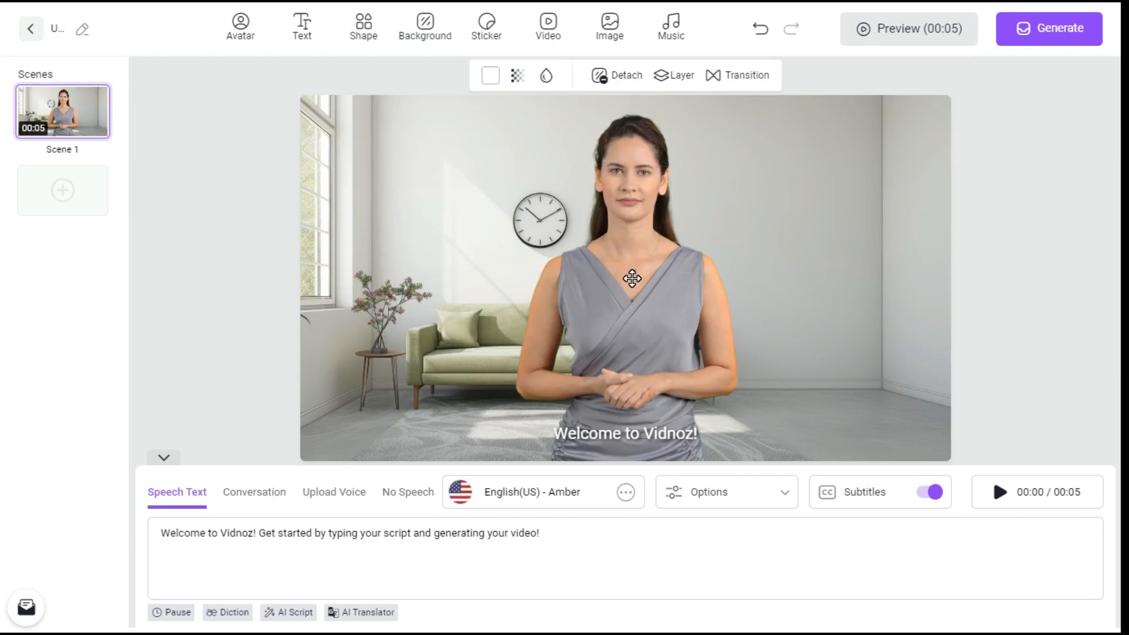
pyautogui.click(632, 280)
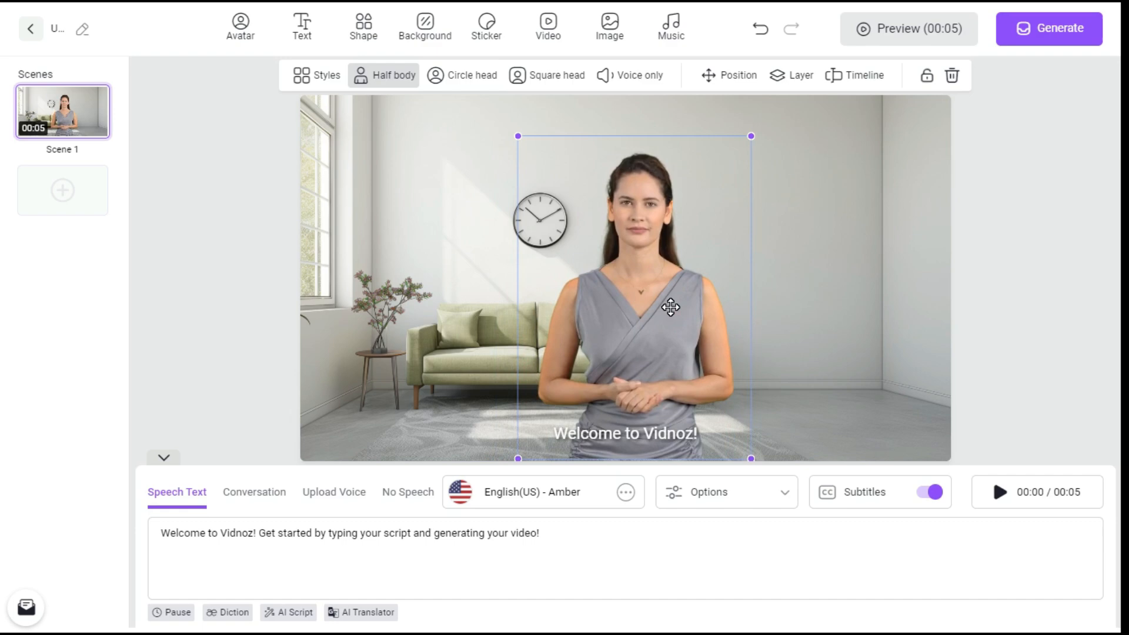
pyautogui.click(485, 27)
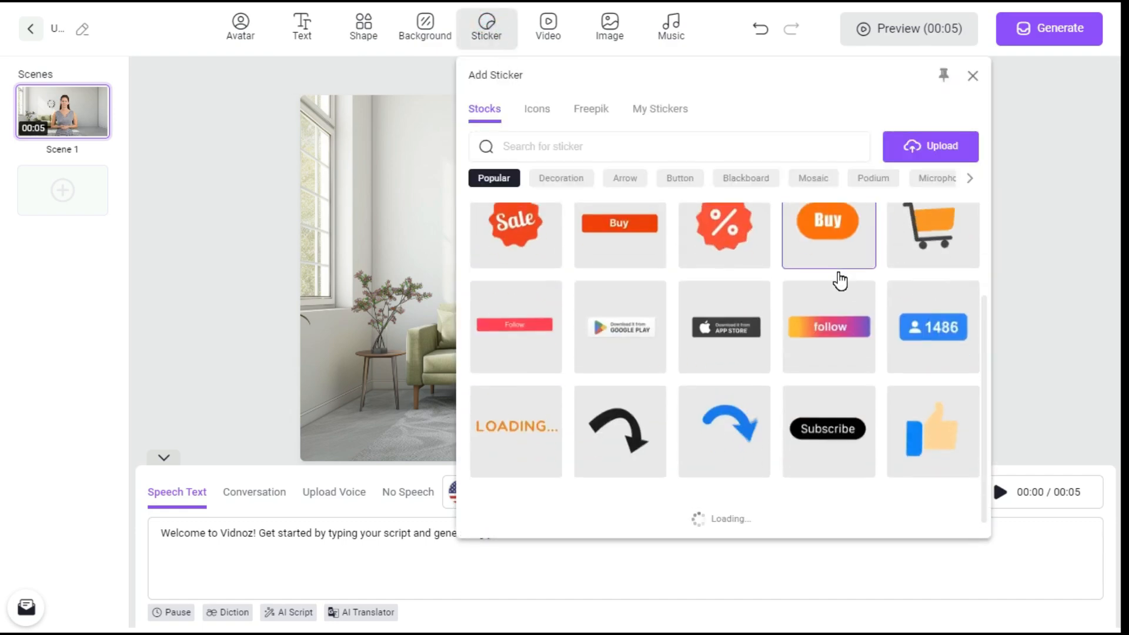
# Step: Show the My Videos tab of the Add Video library, currently empty
pyautogui.scroll(-3)
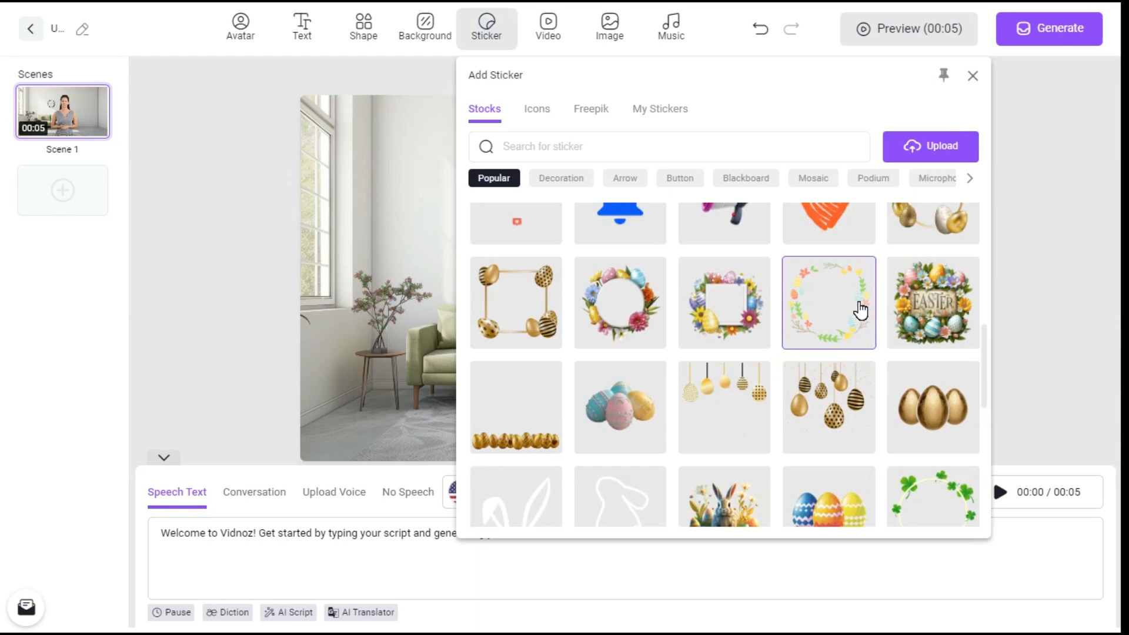
pyautogui.click(547, 27)
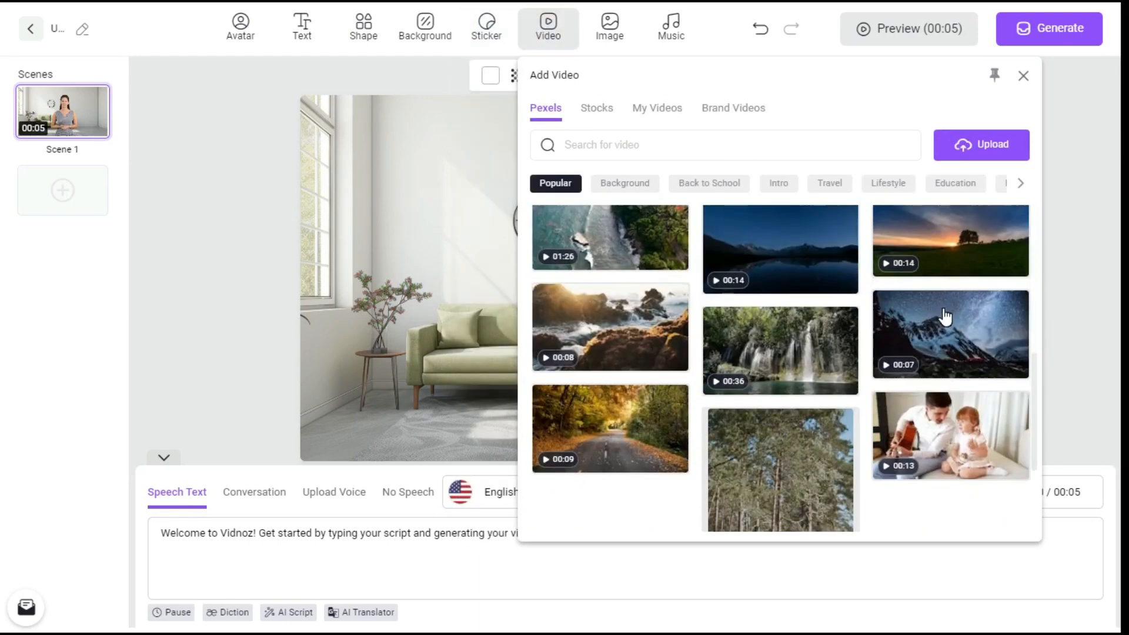
pyautogui.scroll(-3)
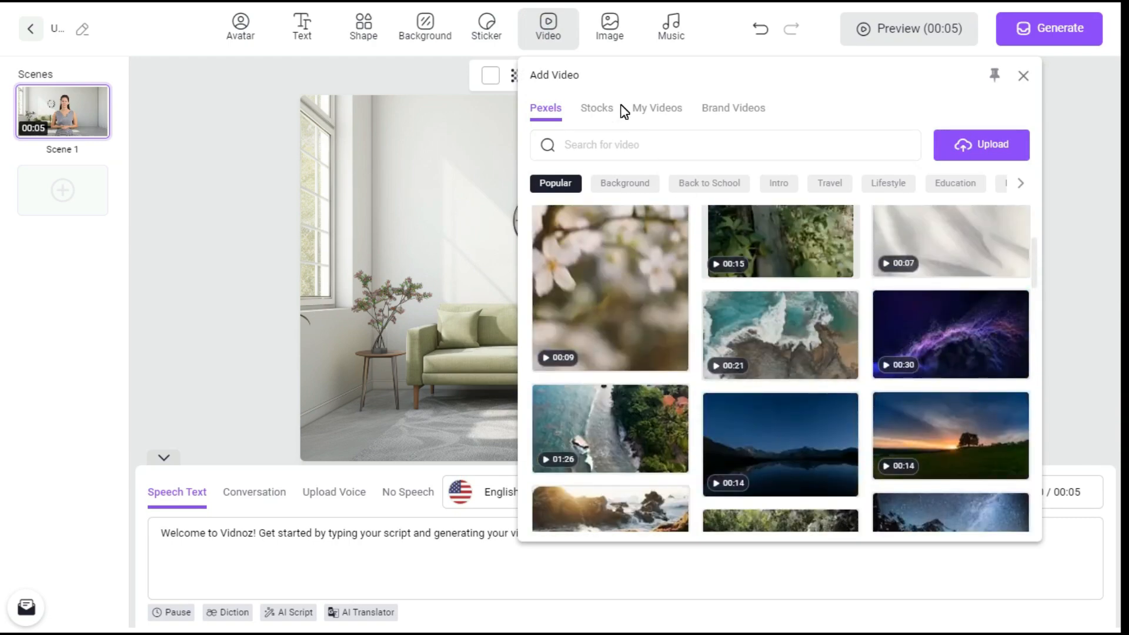
pyautogui.click(656, 108)
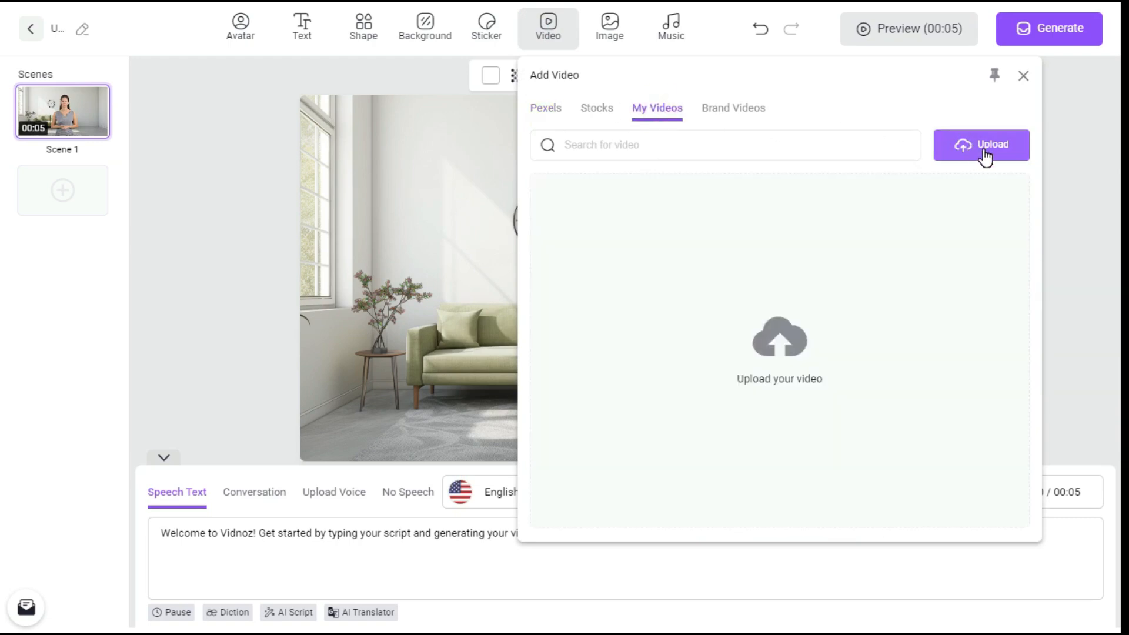
# Step: Upload the Pier clip, add it to the scene and stretch it to Fill behind the avatar
pyautogui.click(981, 145)
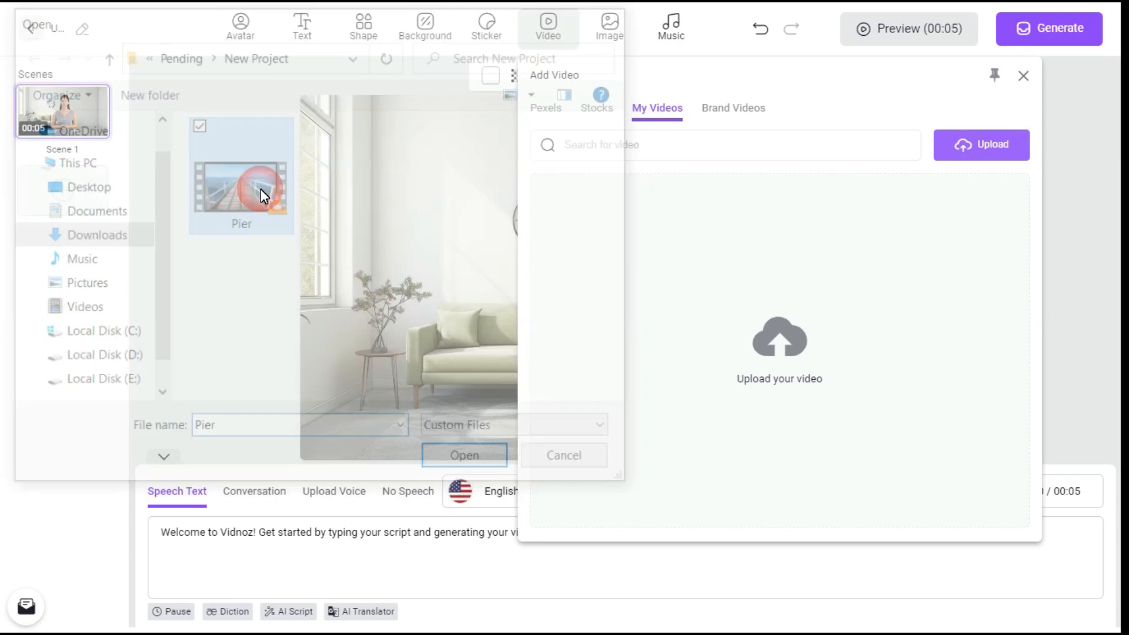
pyautogui.click(464, 454)
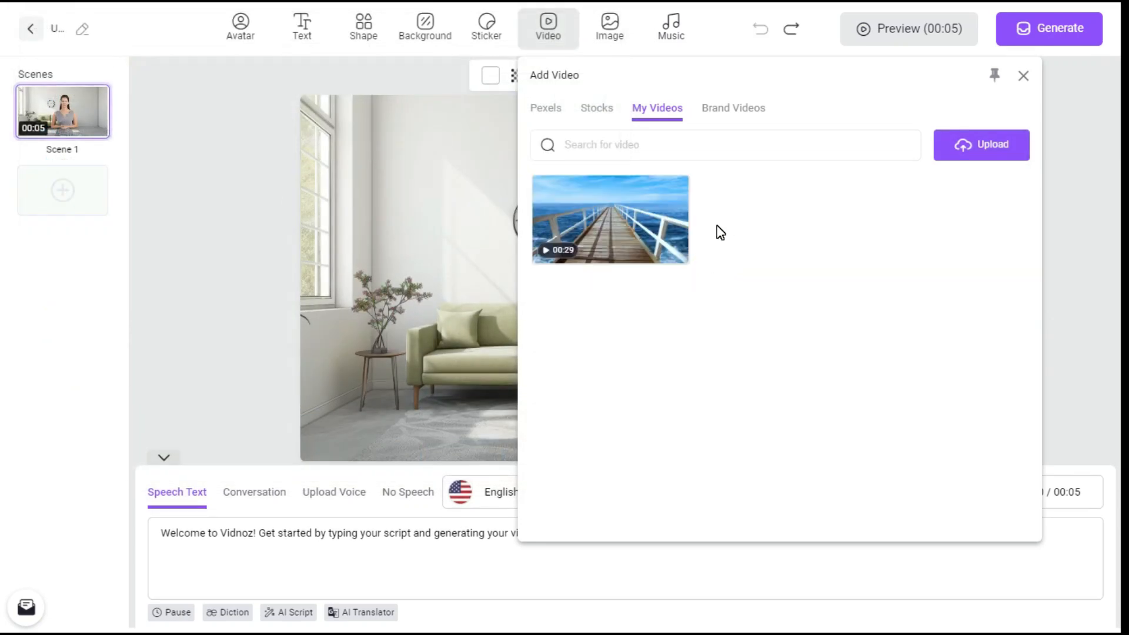
pyautogui.moveTo(644, 231)
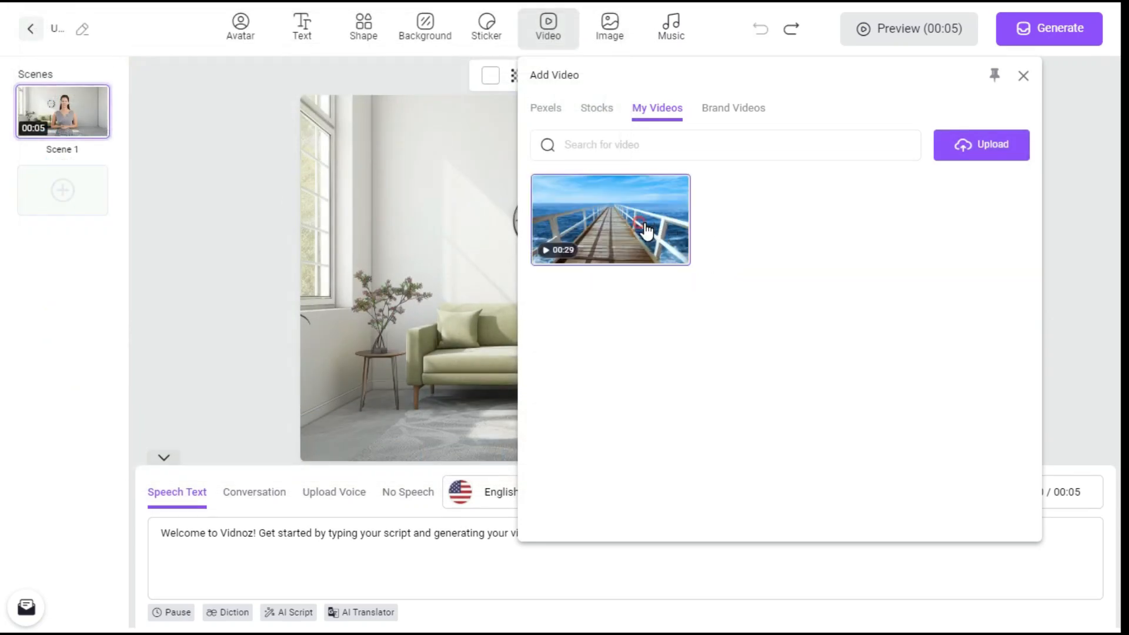
pyautogui.click(610, 220)
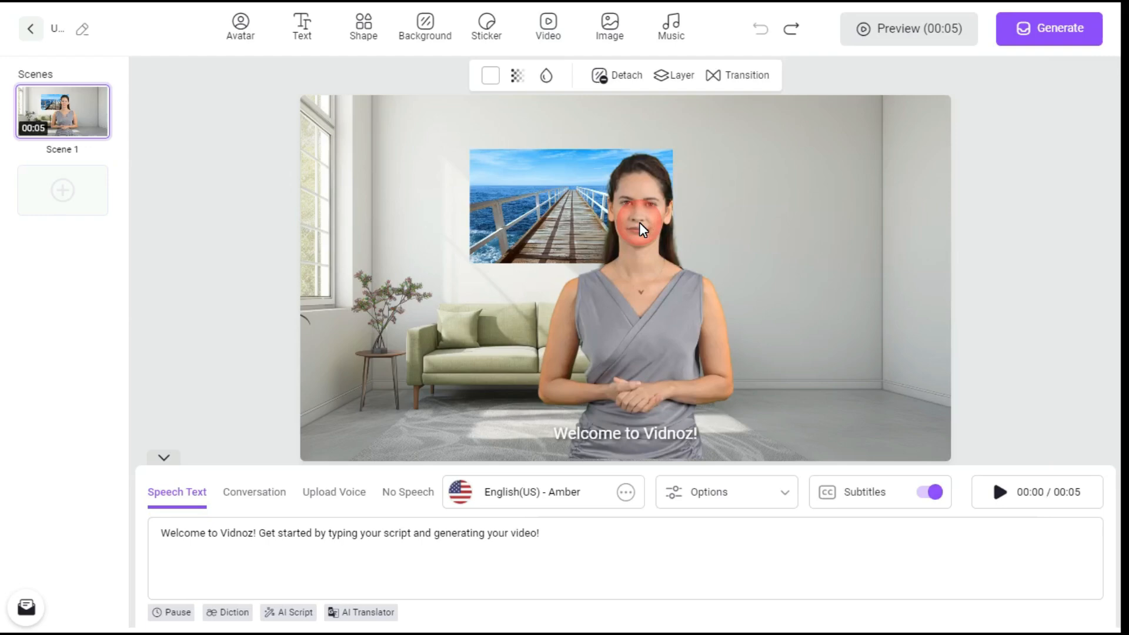
pyautogui.click(697, 75)
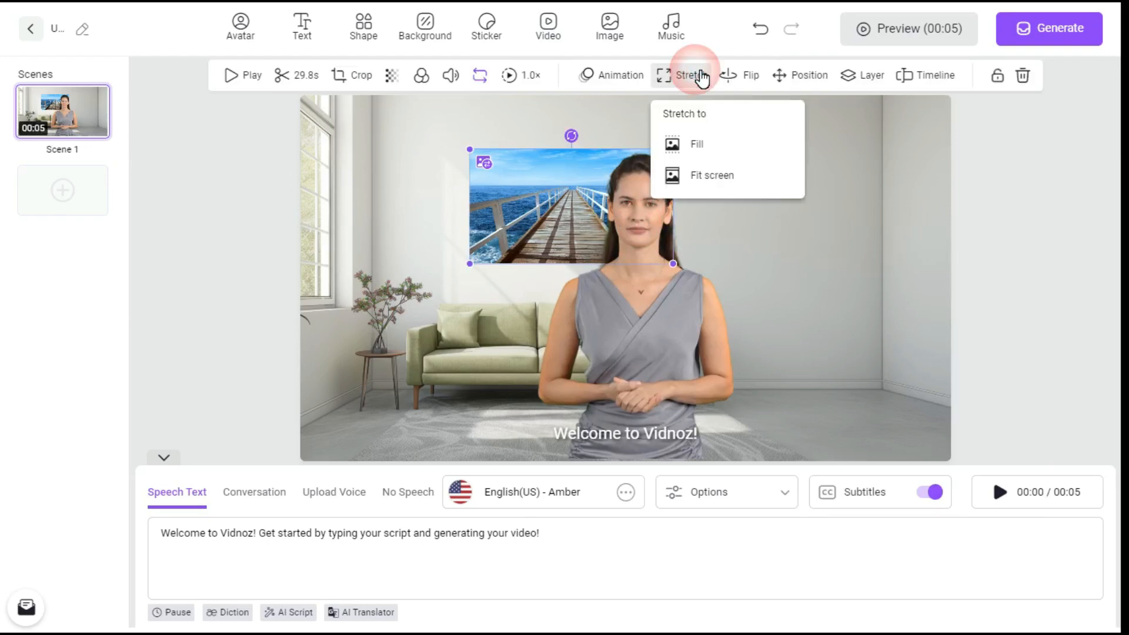
pyautogui.click(695, 144)
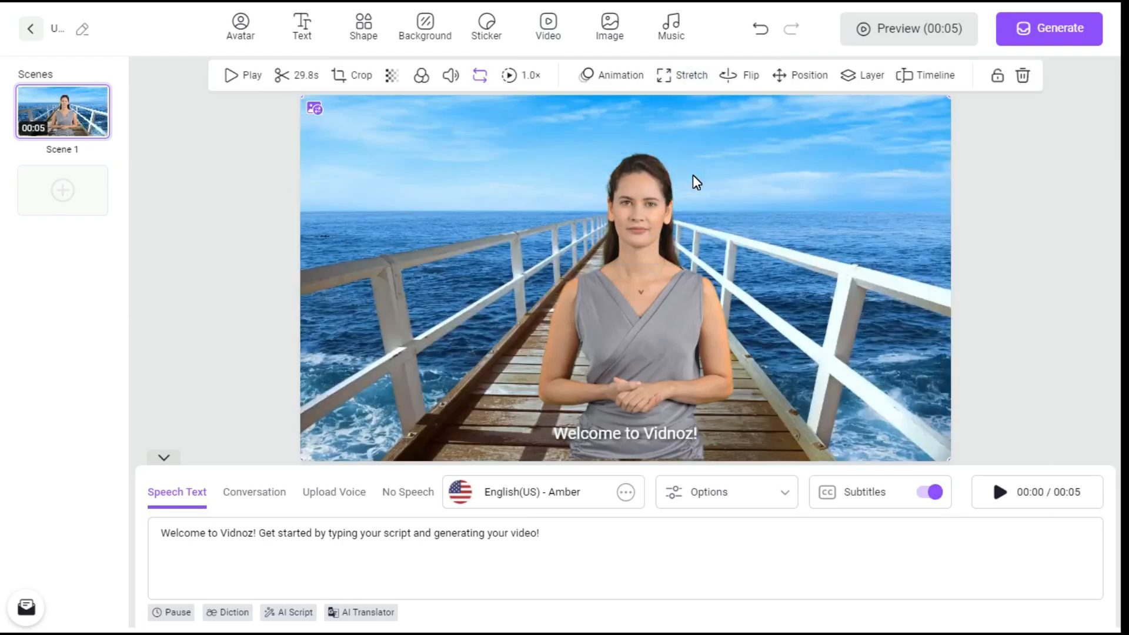
pyautogui.click(669, 27)
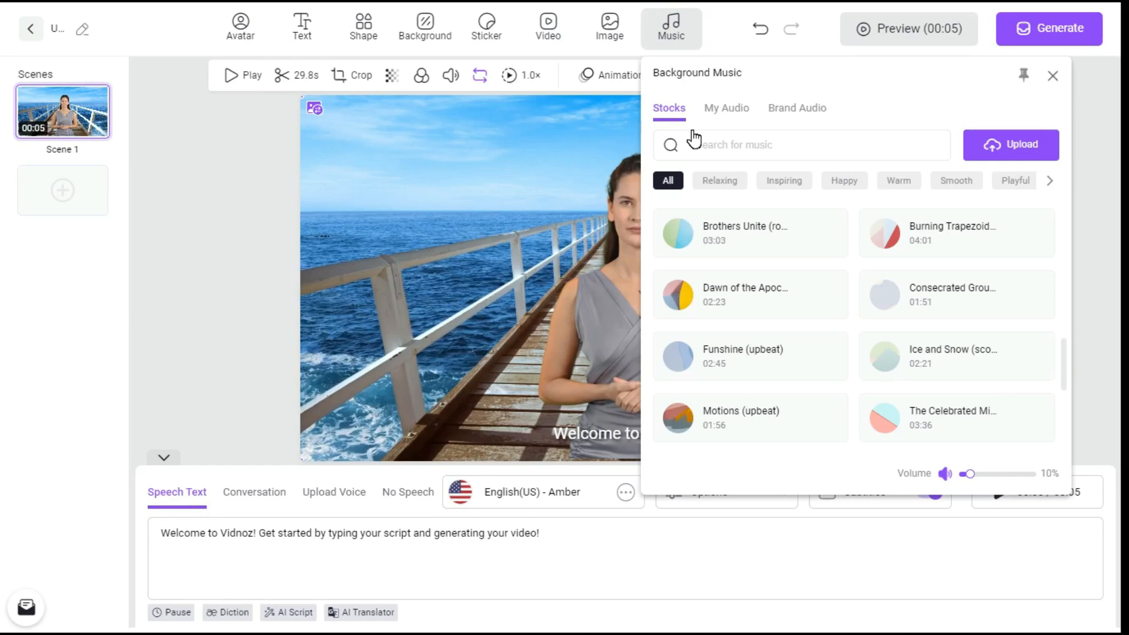
# Step: Browse the stock background music list and close it without choosing a track
pyautogui.scroll(-3)
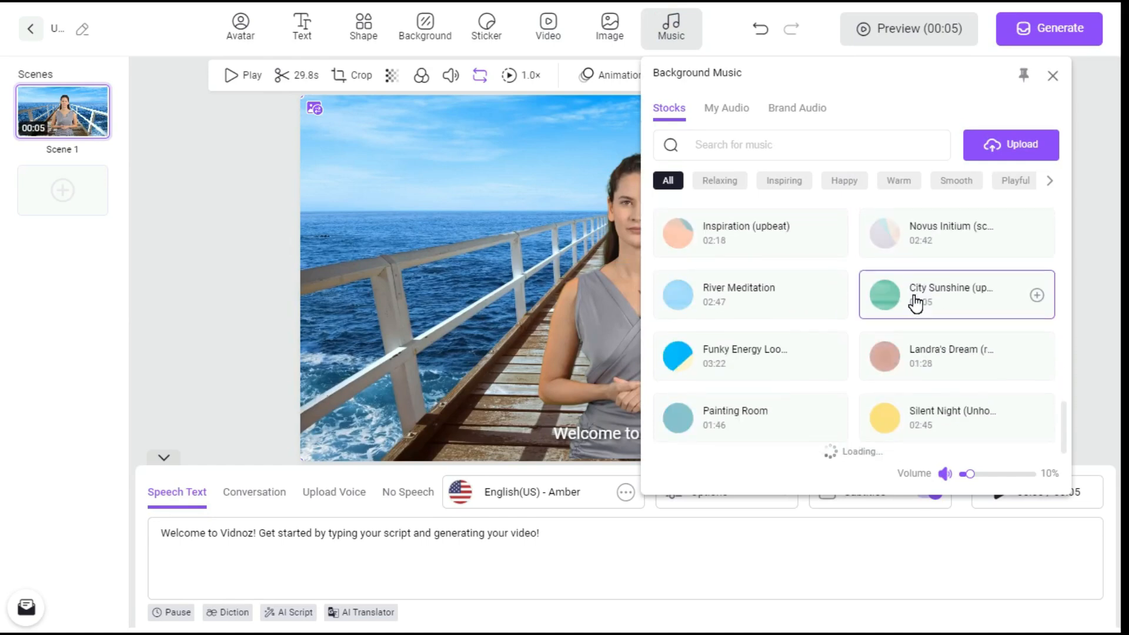
pyautogui.scroll(-3)
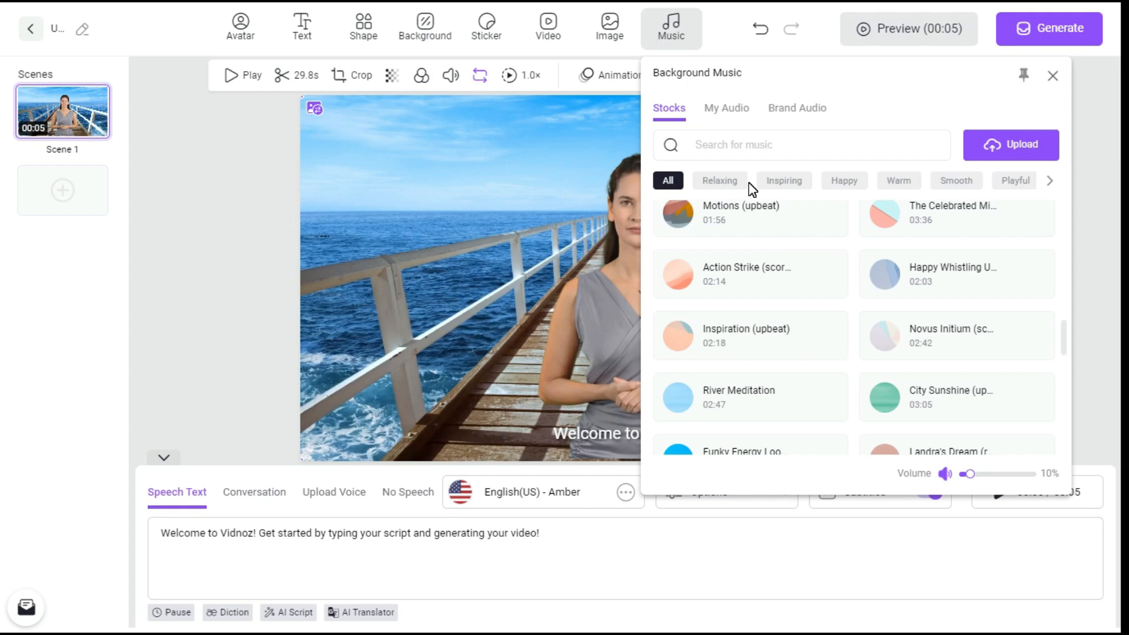
pyautogui.moveTo(1012, 145)
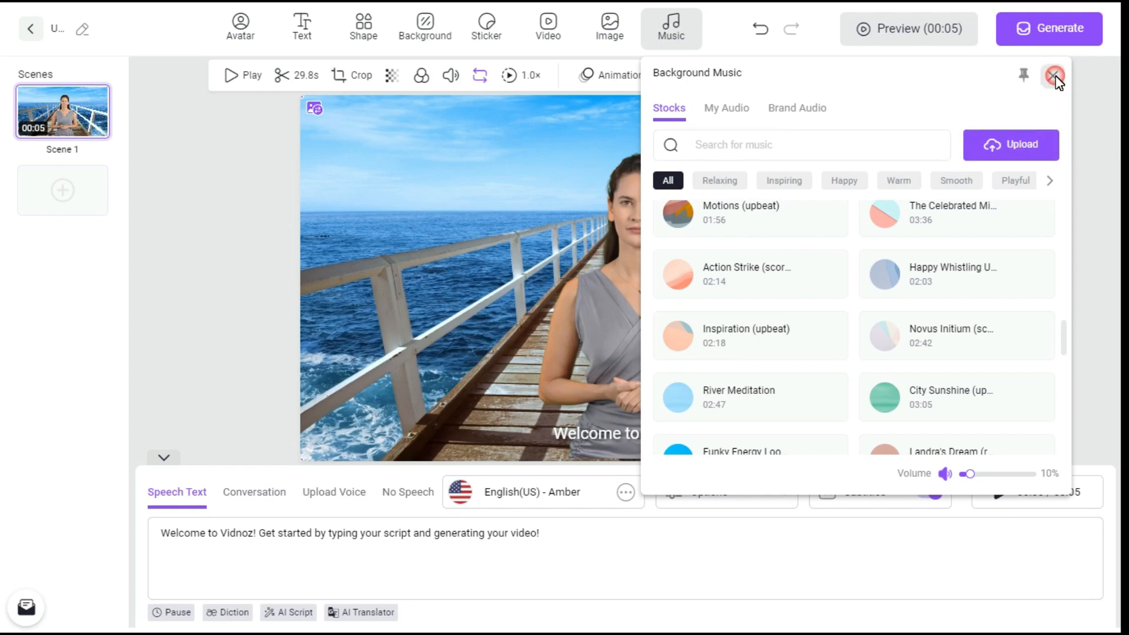
pyautogui.click(1054, 78)
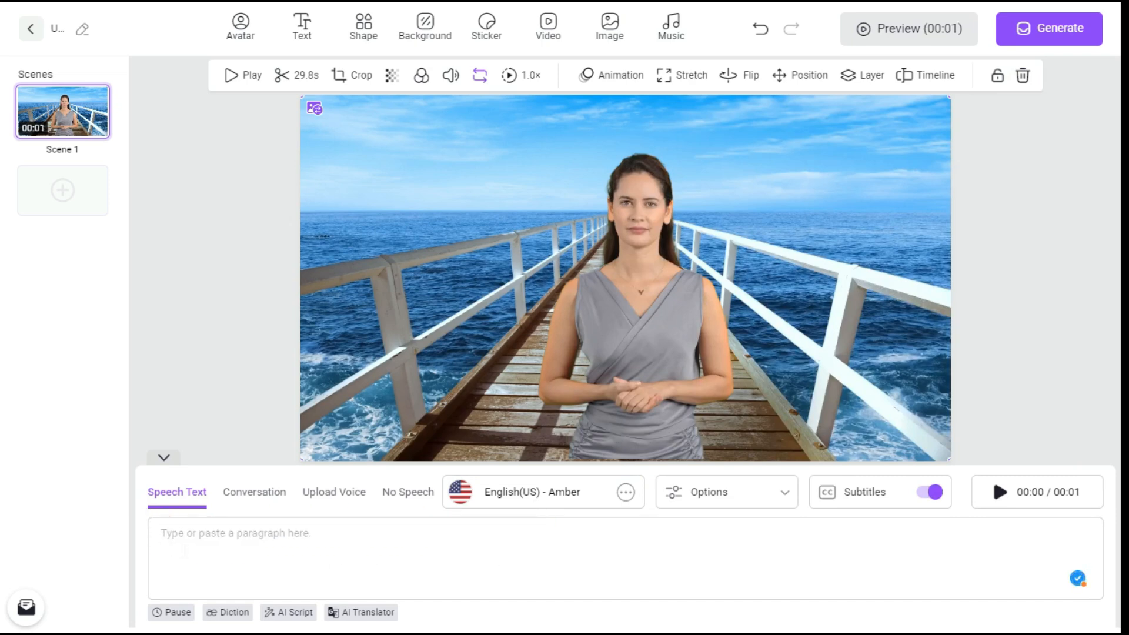
pyautogui.click(294, 613)
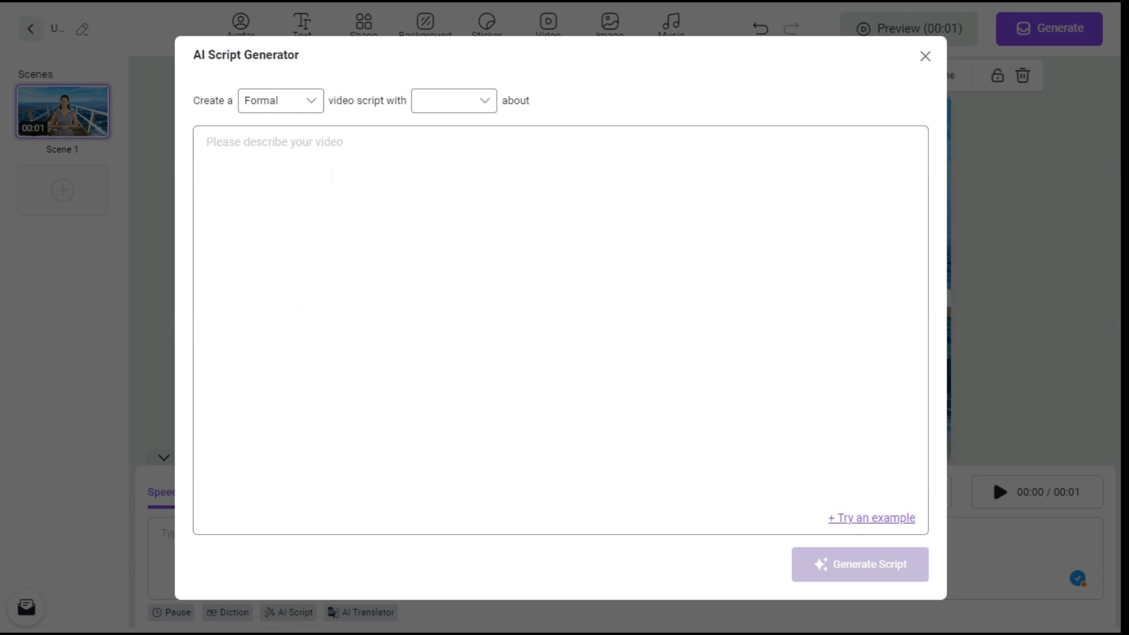
pyautogui.click(453, 101)
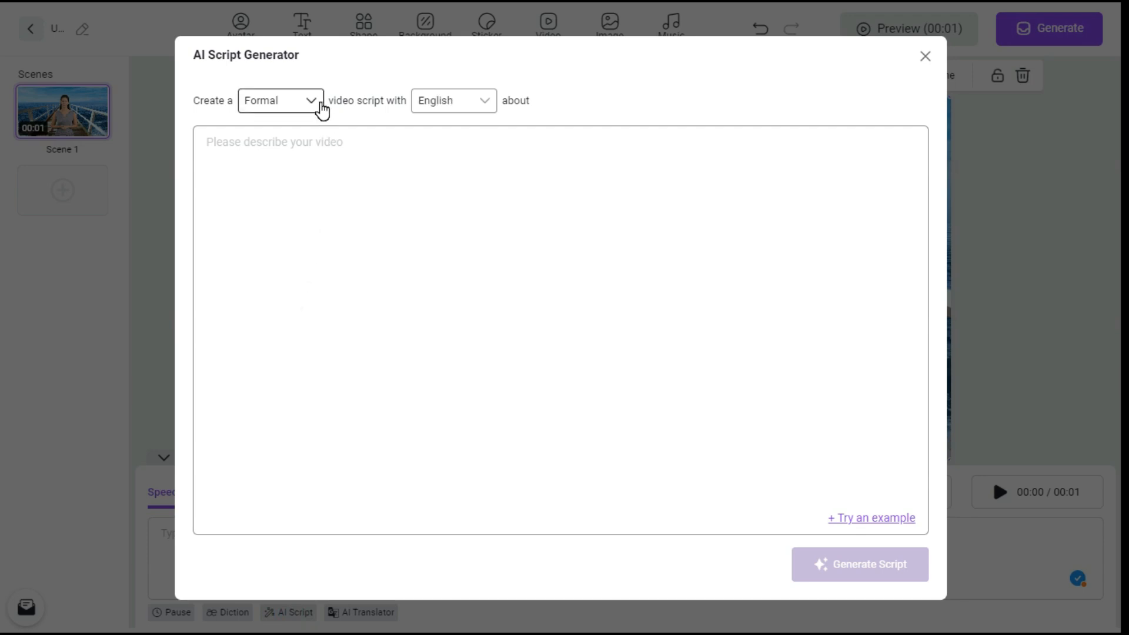
pyautogui.click(280, 100)
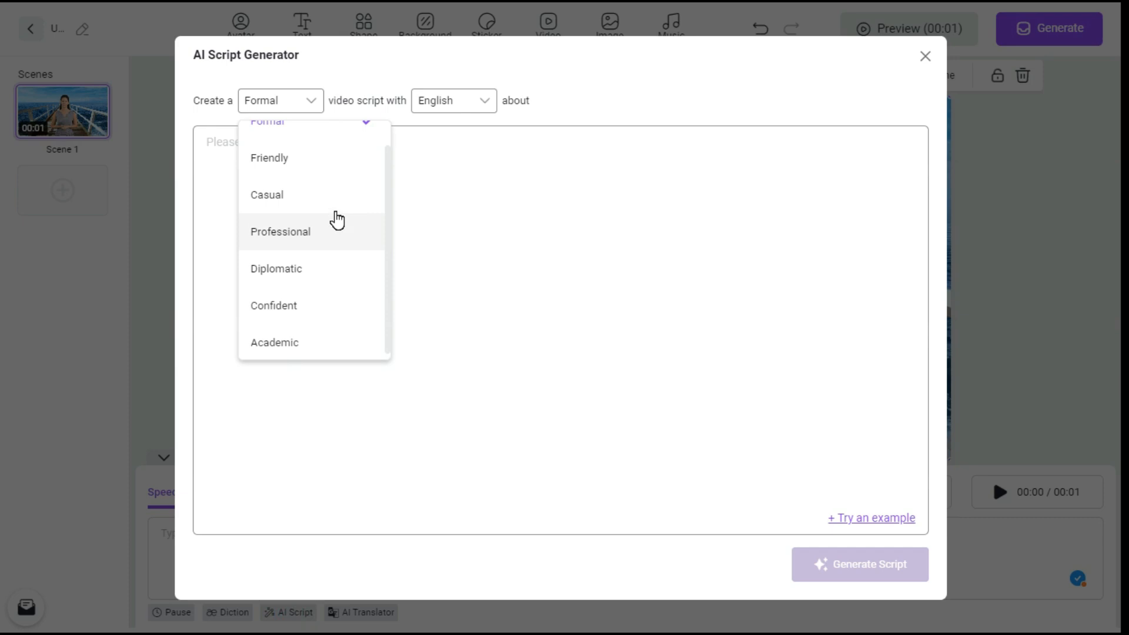
pyautogui.click(452, 100)
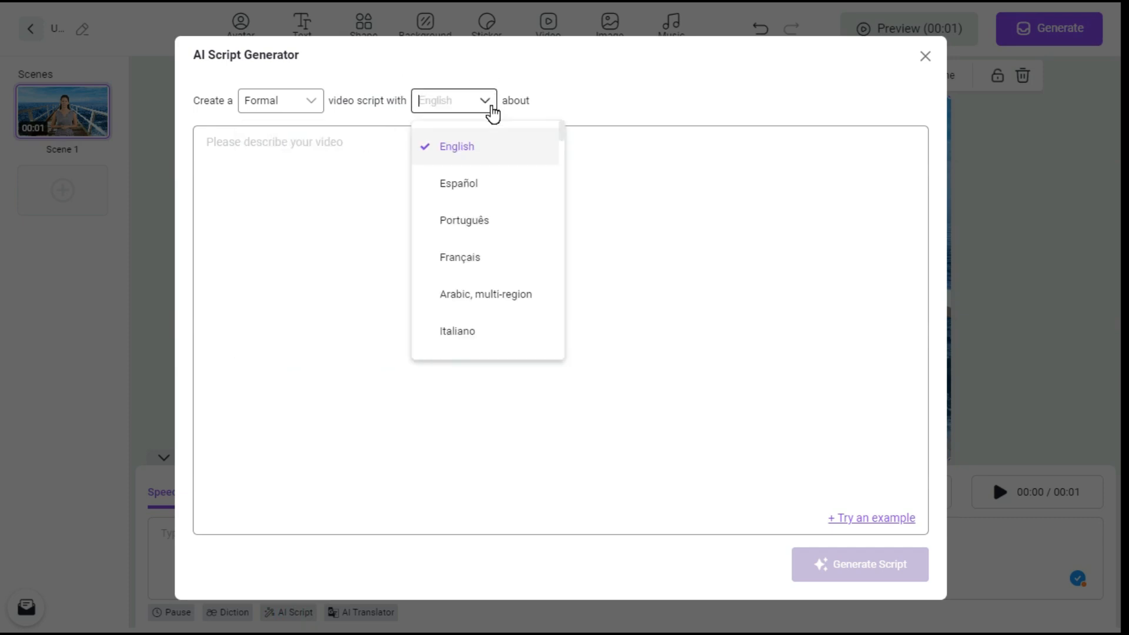
pyautogui.scroll(-3)
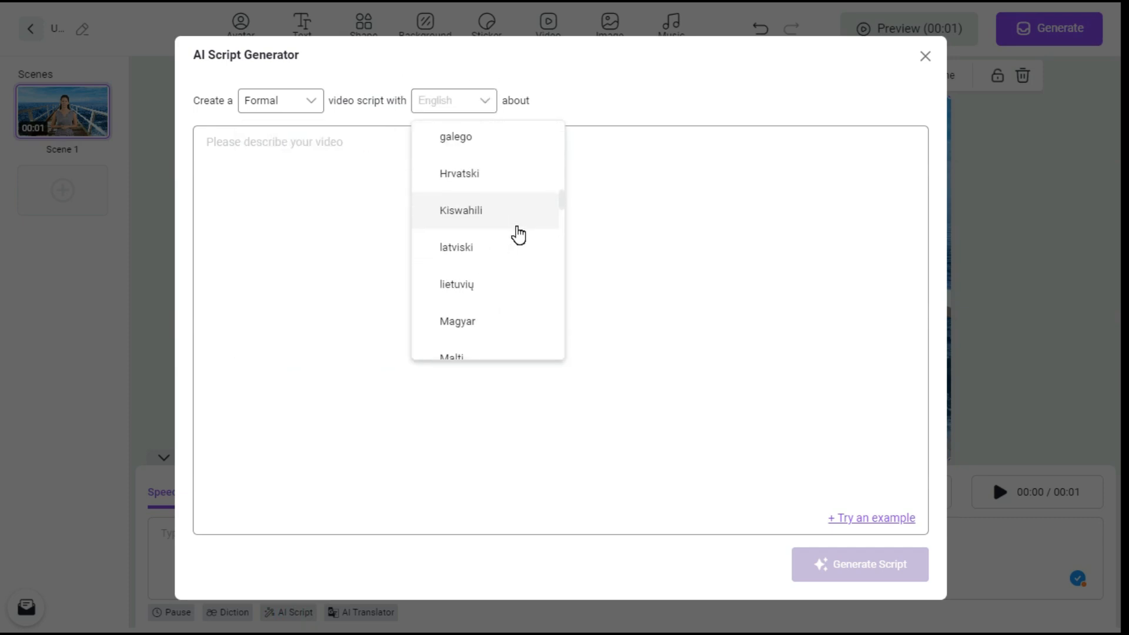
pyautogui.scroll(-3)
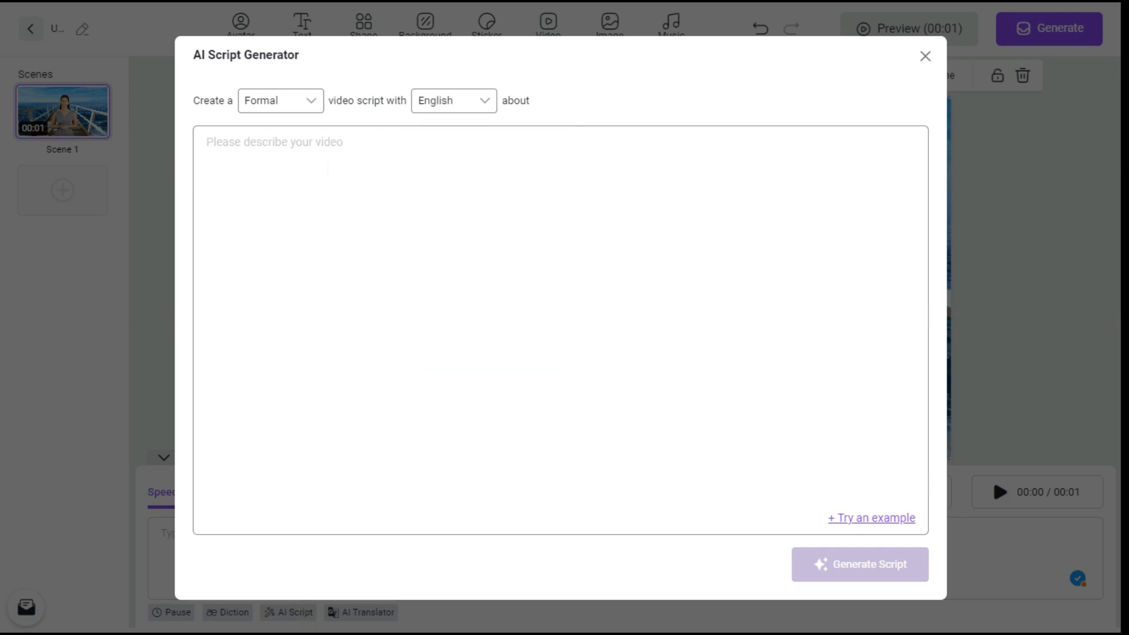
pyautogui.write('Write a short review about Vidnoz AI, a free online video creation tool.')
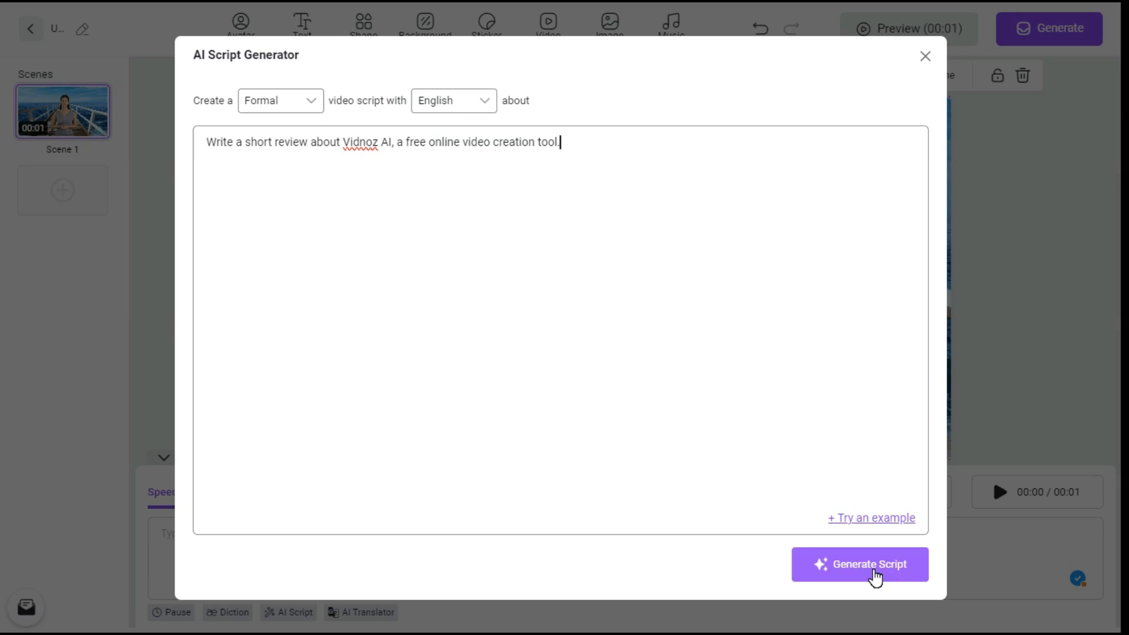
pyautogui.click(859, 563)
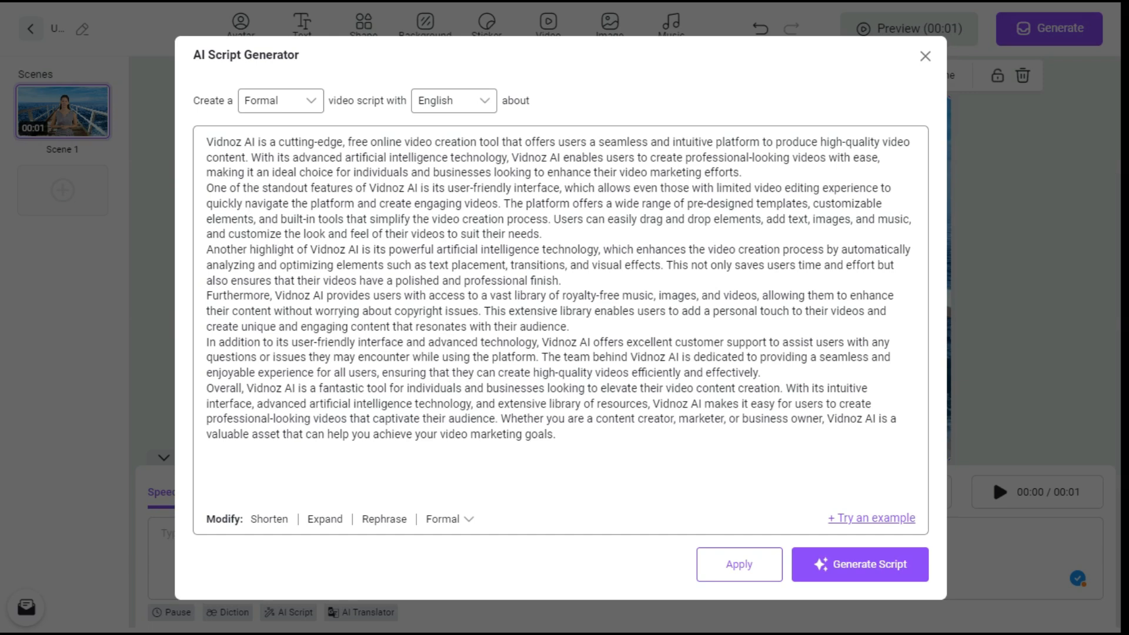
pyautogui.moveTo(268, 519)
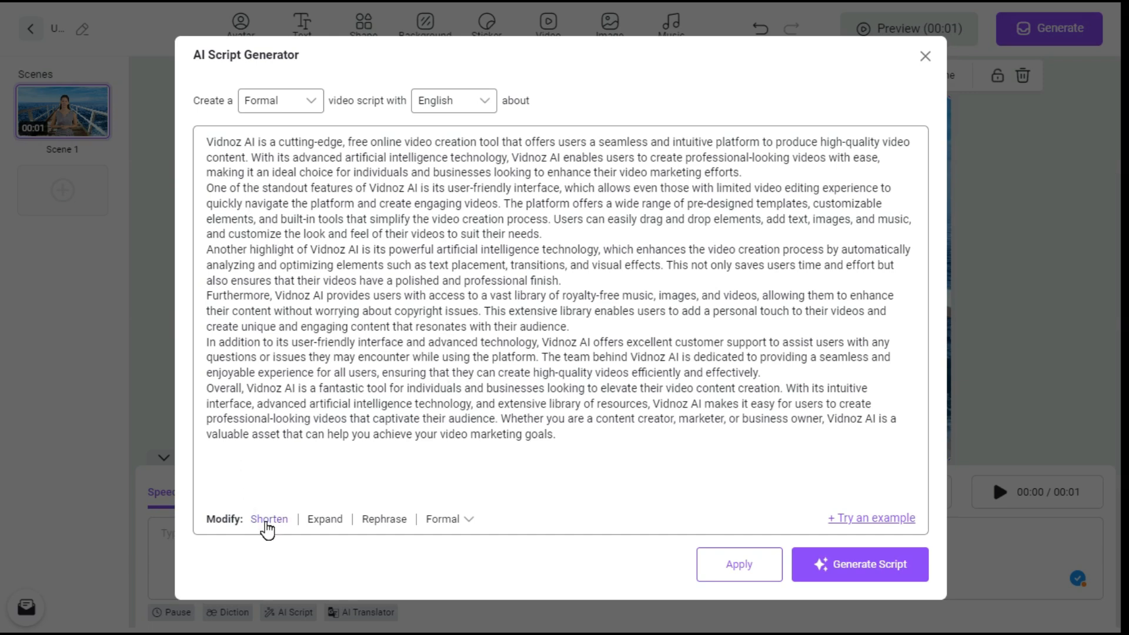
pyautogui.moveTo(324, 519)
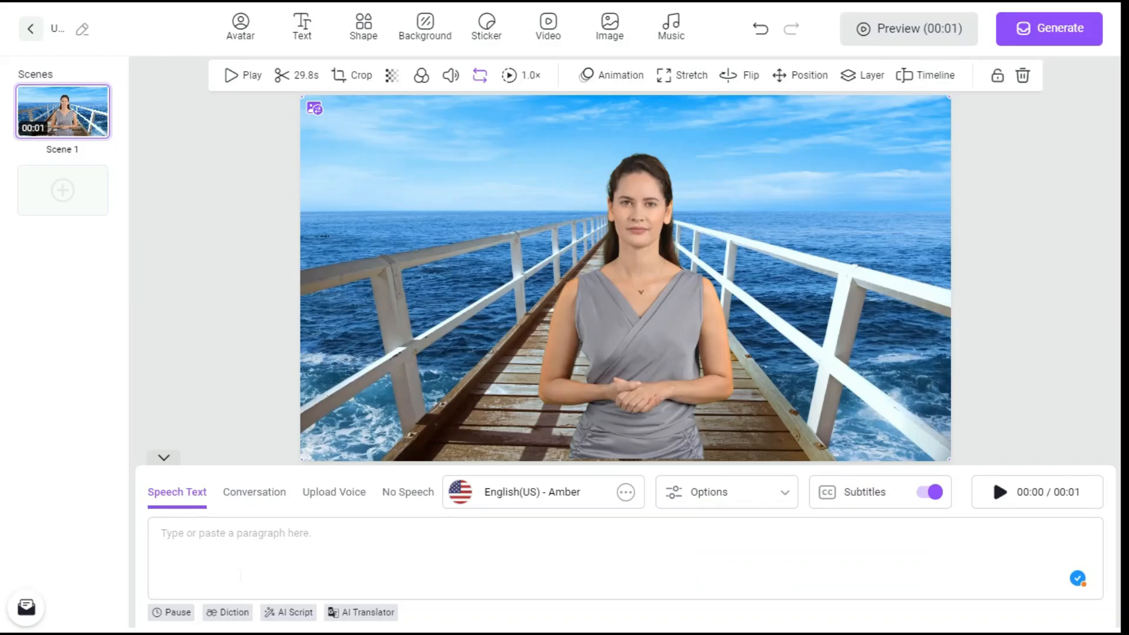
# Step: Paste the English Vidnoz AI overview script into Speech Text
pyautogui.write('Vidnoz AI is a free online video creation tool...')
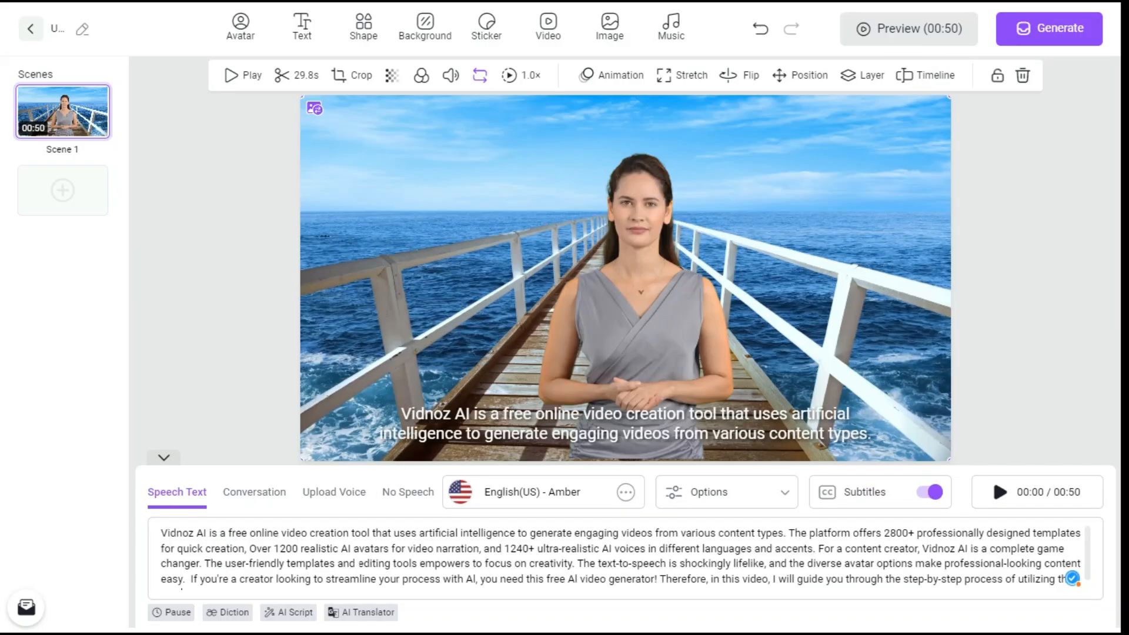
pyautogui.scroll(-3)
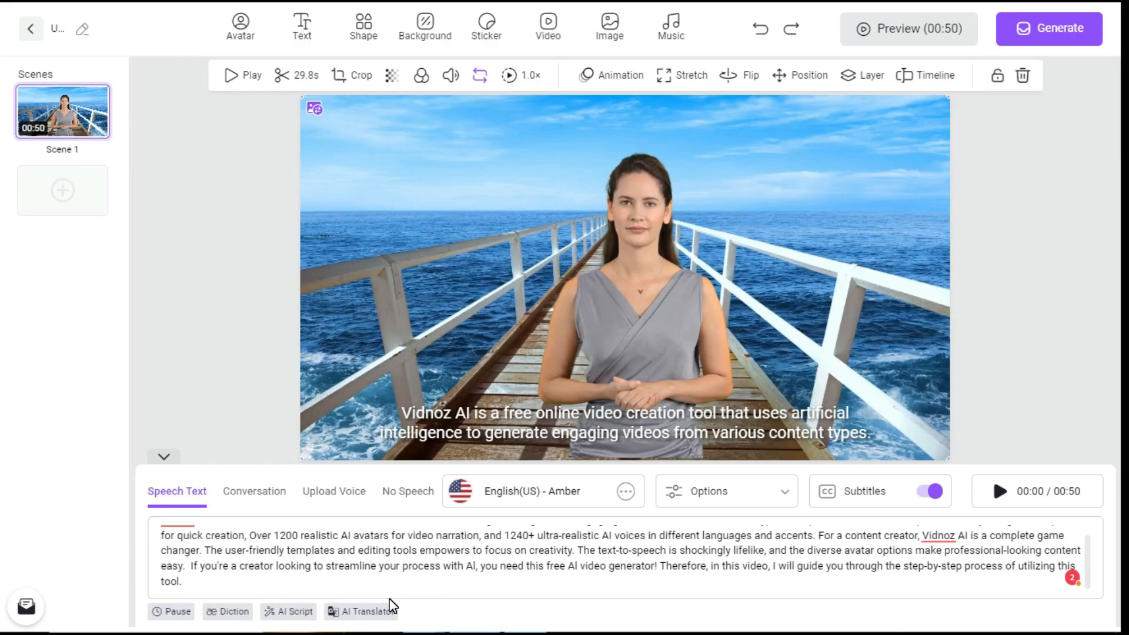
pyautogui.click(360, 611)
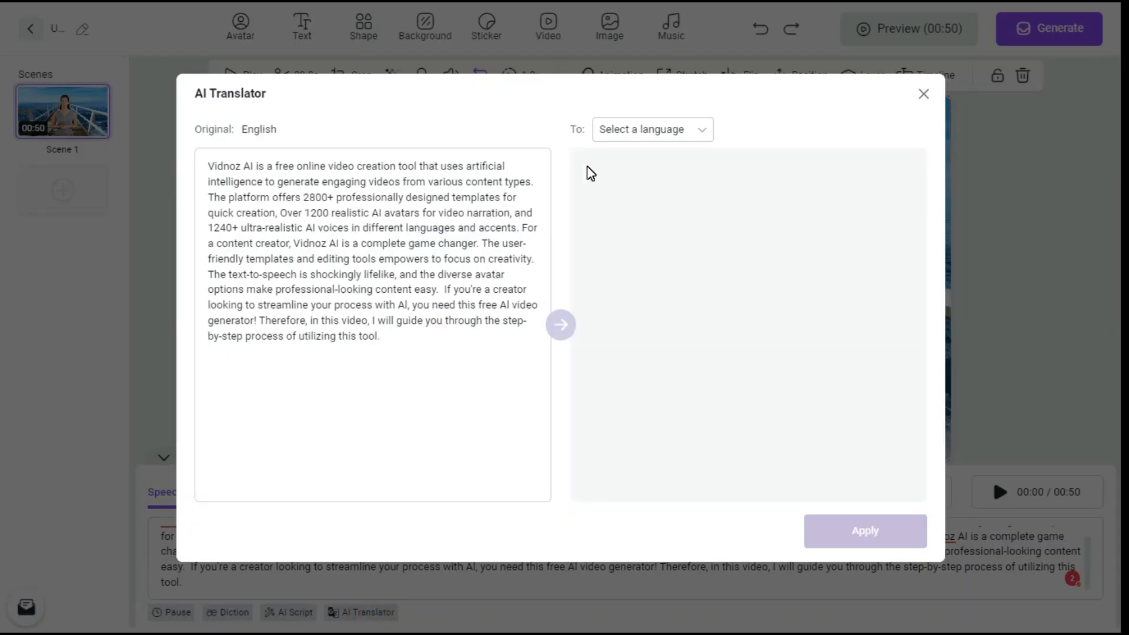
pyautogui.click(651, 129)
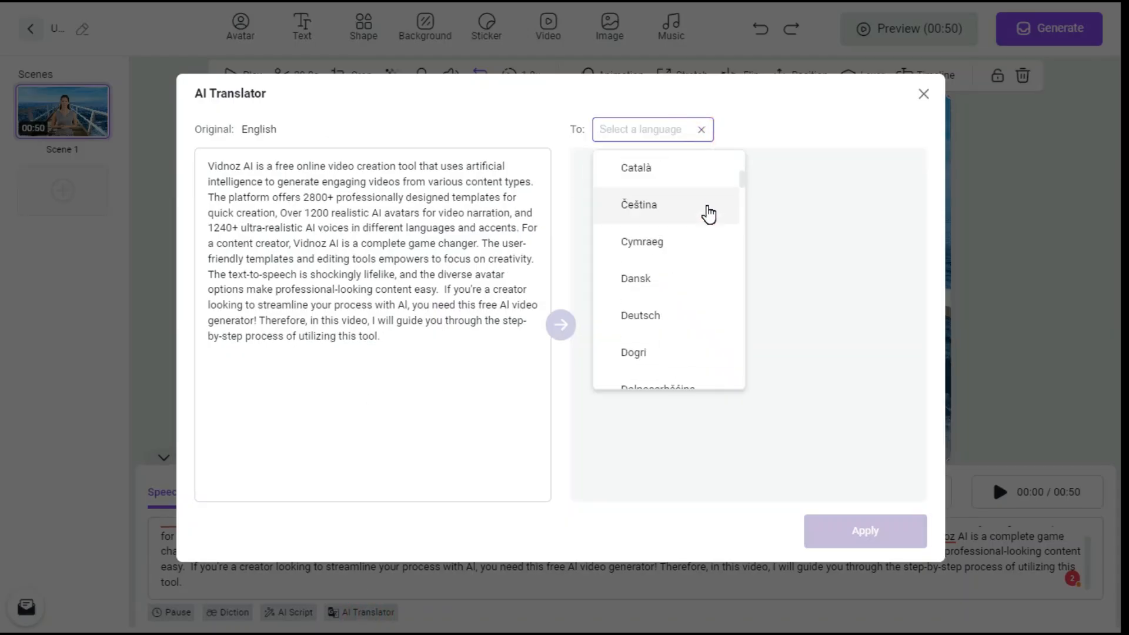
# Step: Translate the script to Marathi with the AI Translator, then undo back to English
pyautogui.scroll(-3)
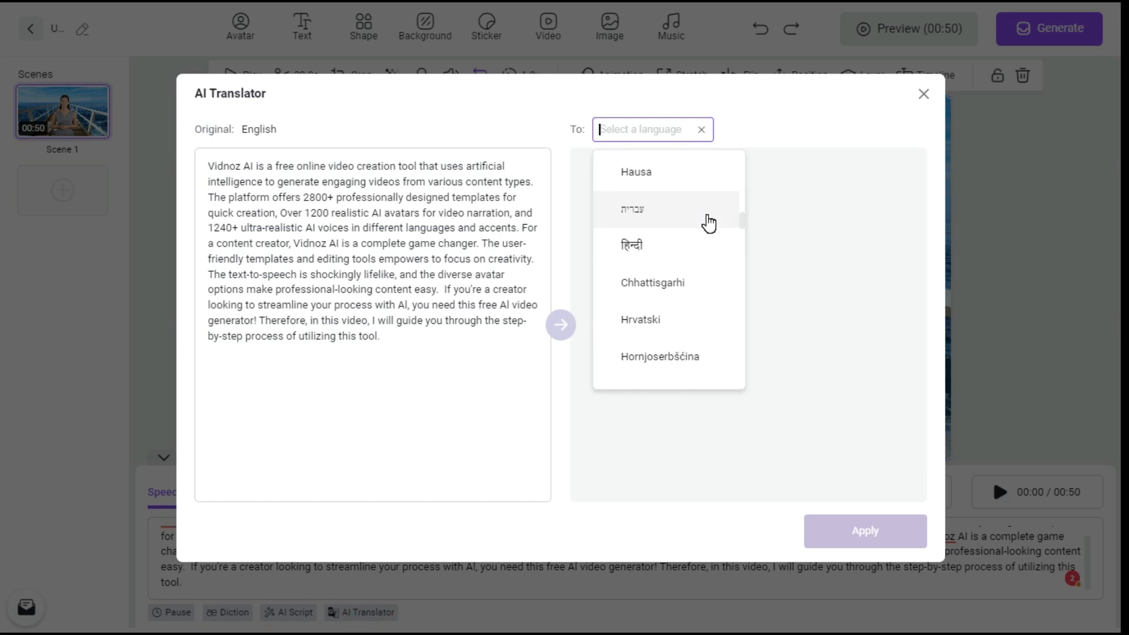
pyautogui.scroll(-3)
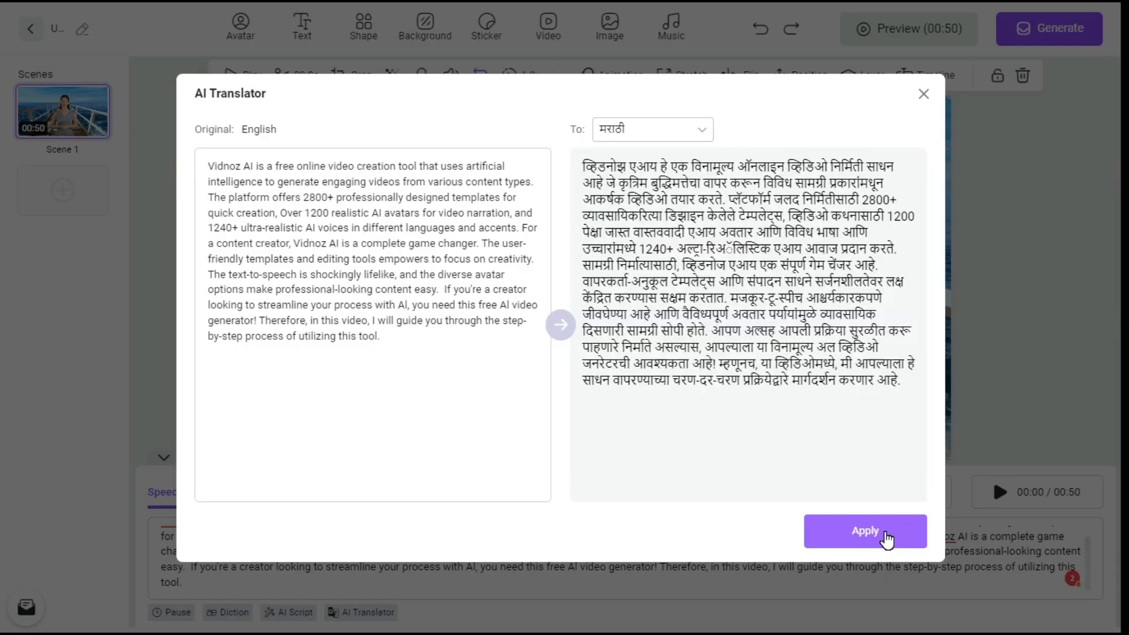
pyautogui.click(865, 531)
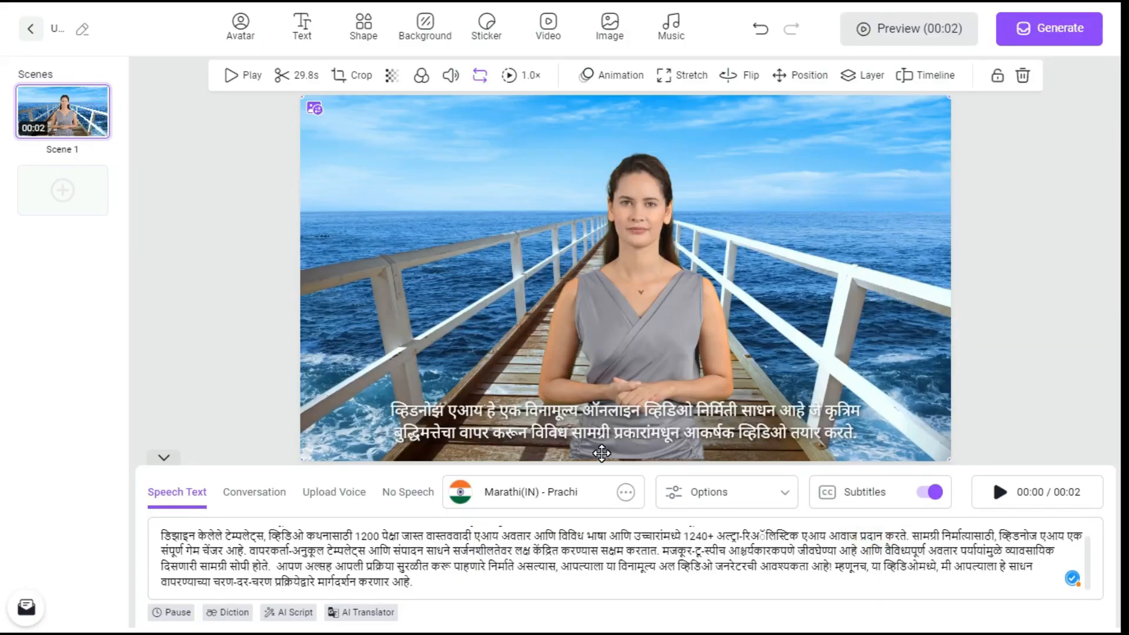
pyautogui.moveTo(634, 444)
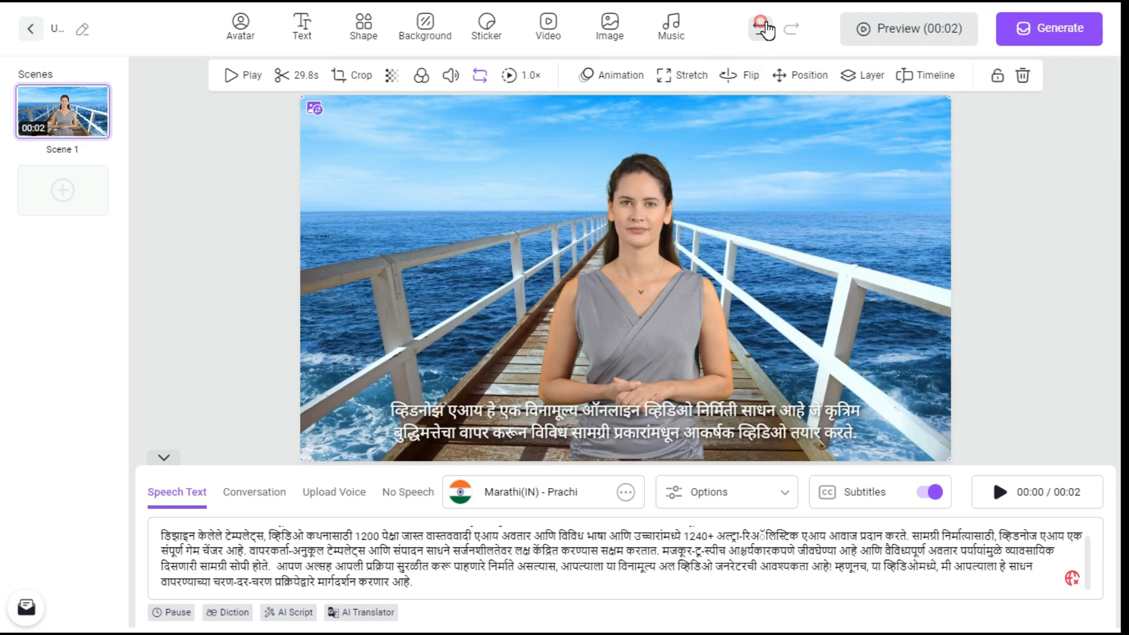
pyautogui.click(762, 28)
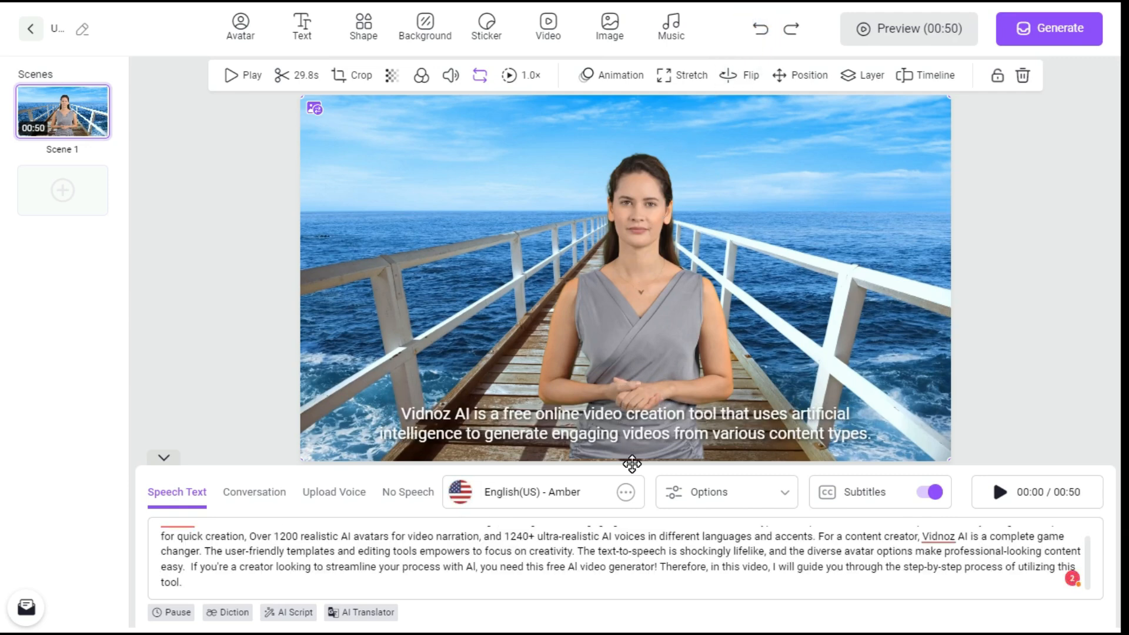
# Step: Toggle subtitles off and back on, glance at Upload Voice, and return to Speech Text
pyautogui.click(929, 492)
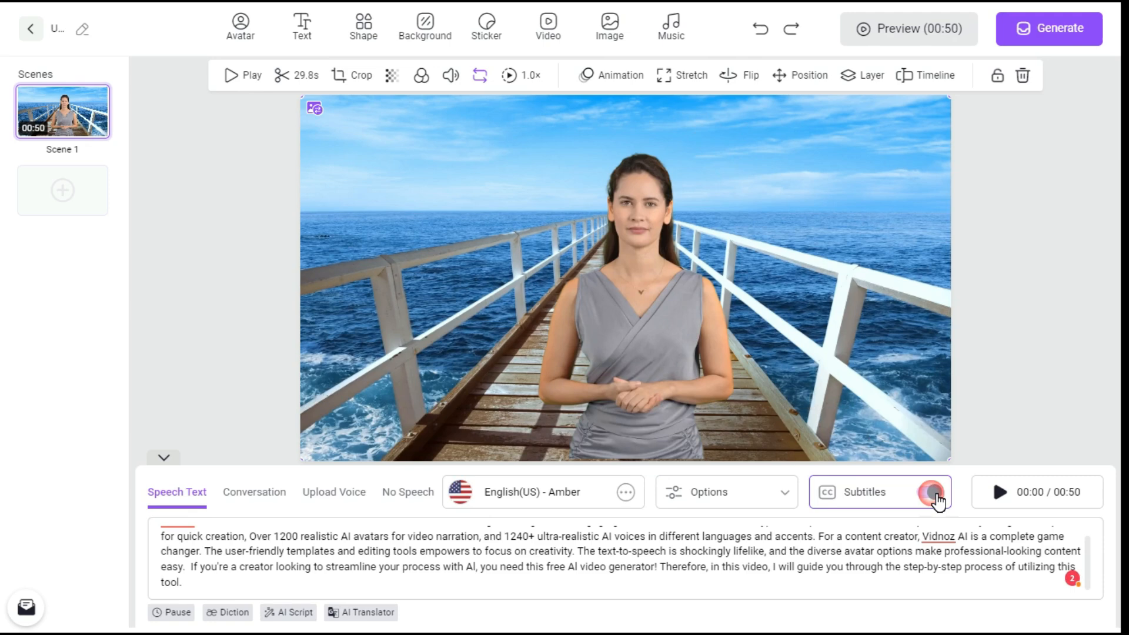
pyautogui.click(931, 493)
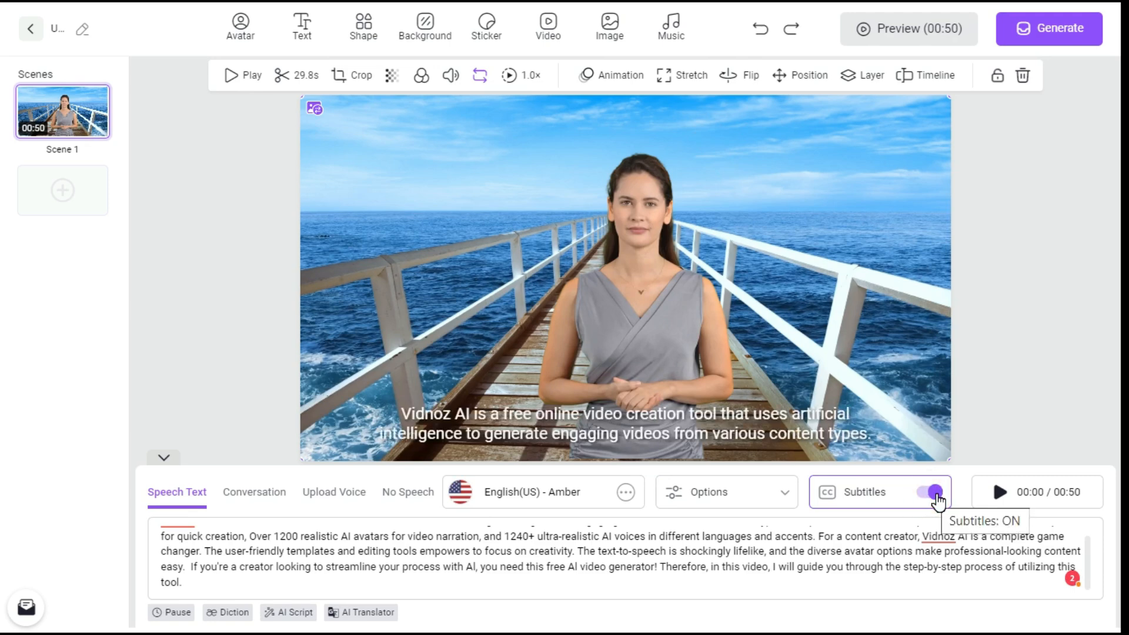
pyautogui.click(349, 492)
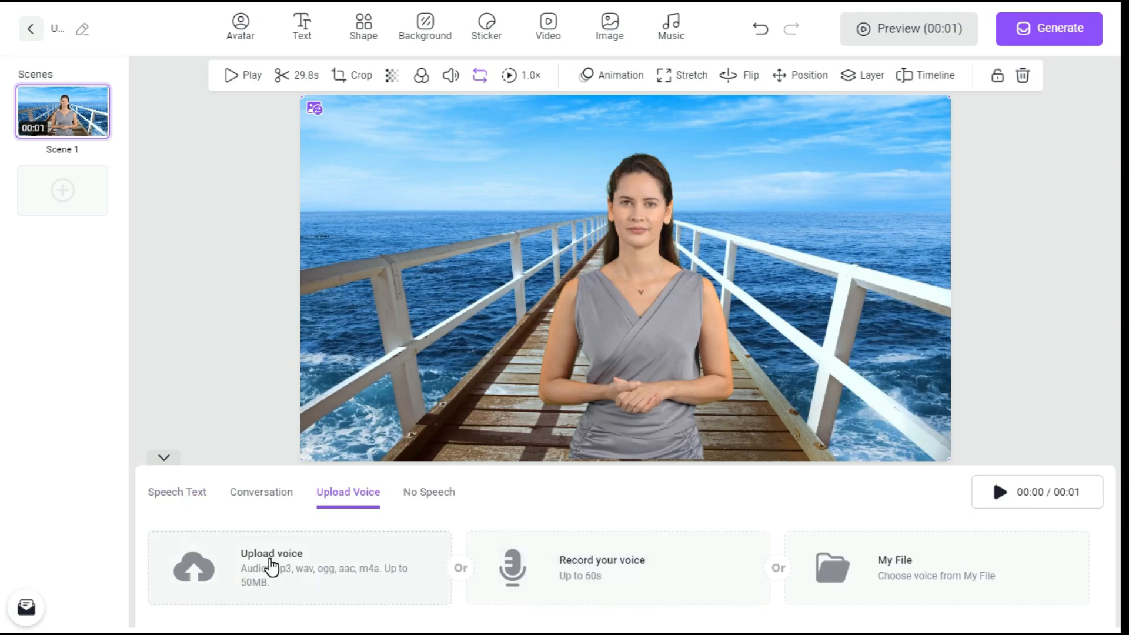
pyautogui.click(177, 492)
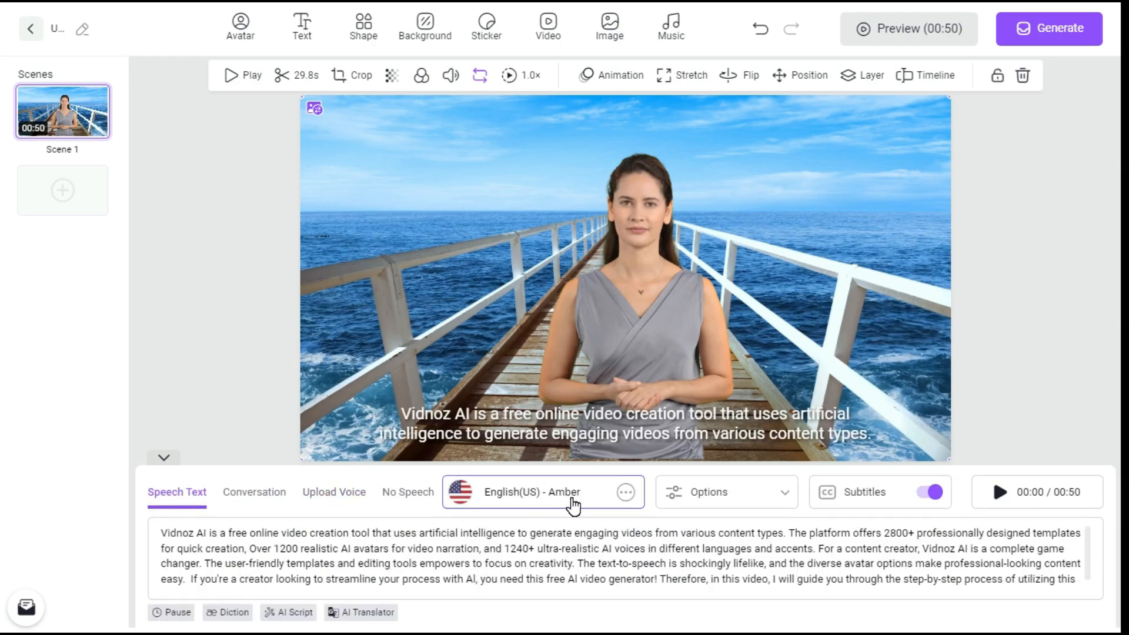
# Step: Switch scene one's narration to Hollie, the English UK female voice
pyautogui.click(532, 492)
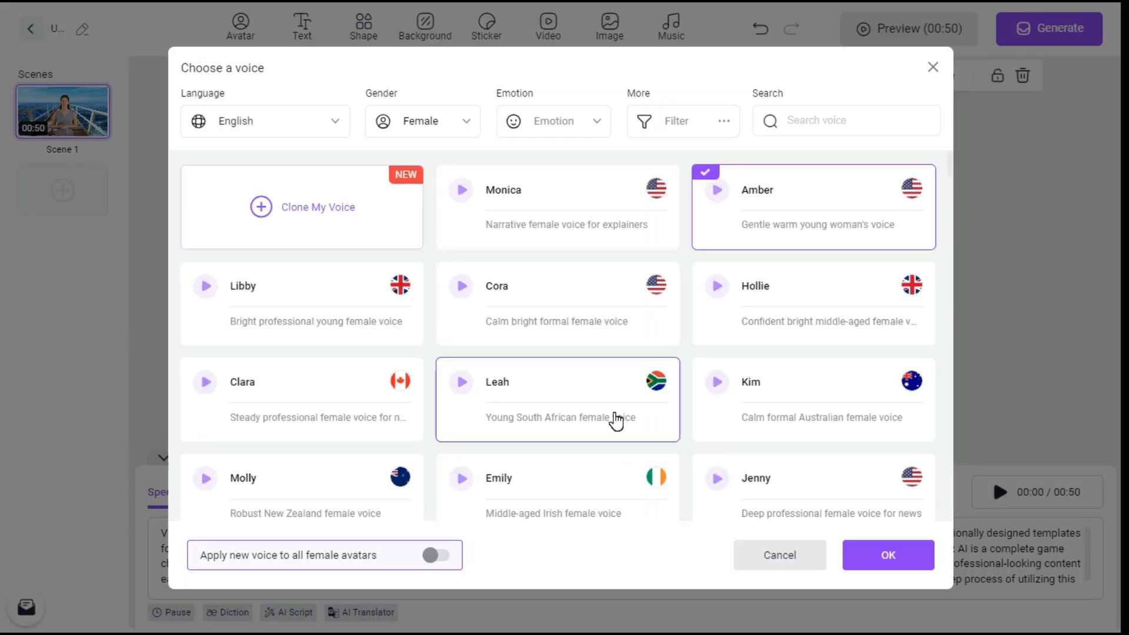
pyautogui.moveTo(298, 421)
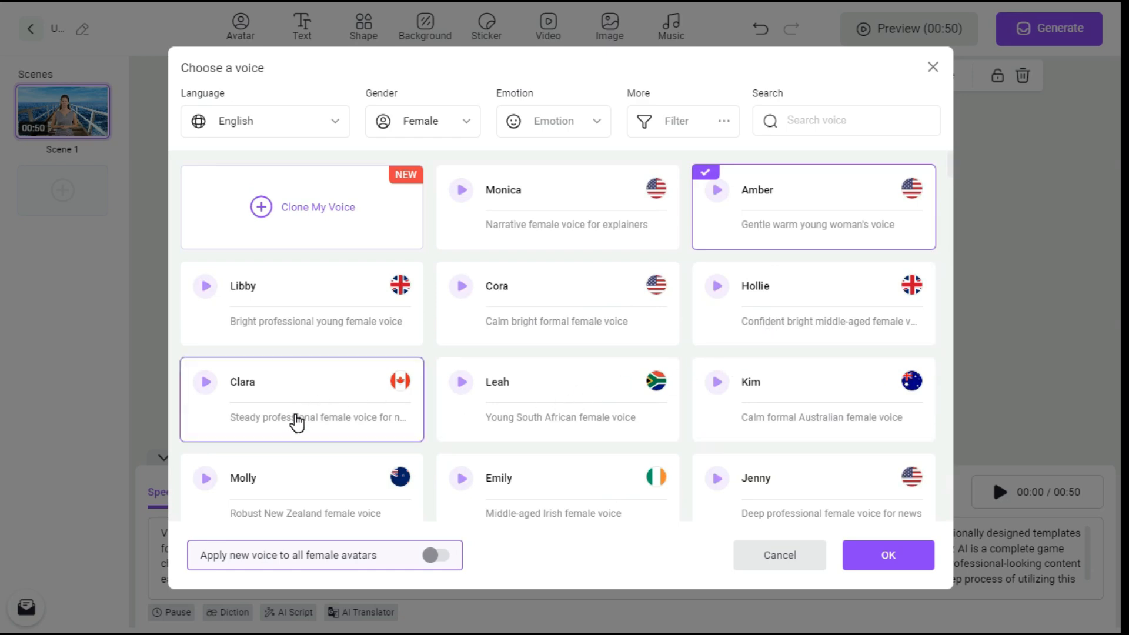
pyautogui.scroll(-3)
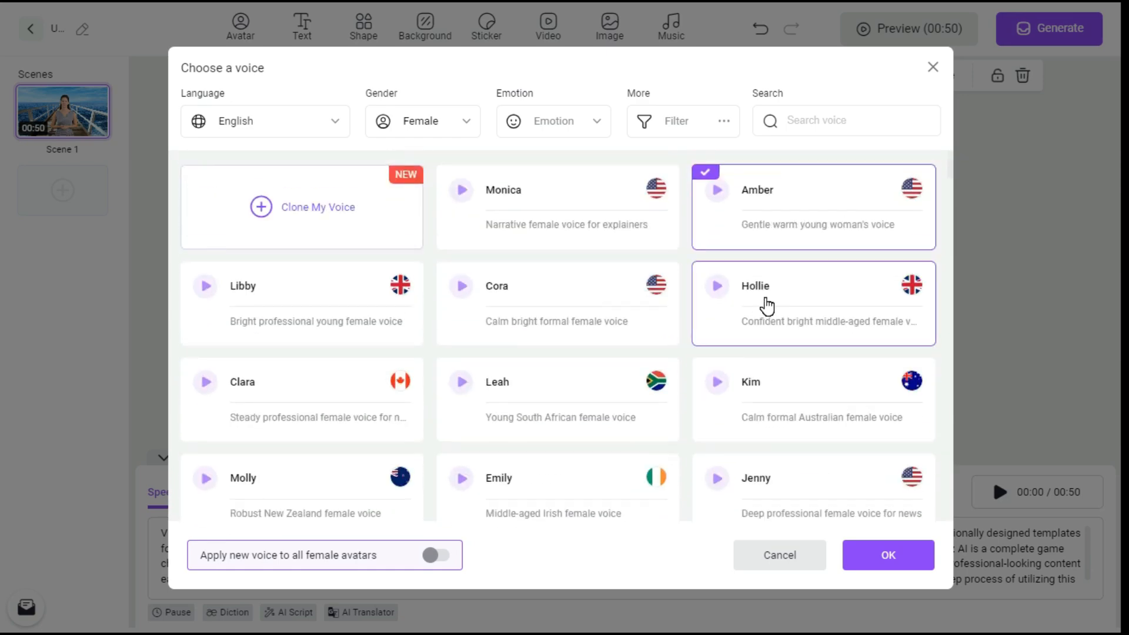
pyautogui.click(887, 555)
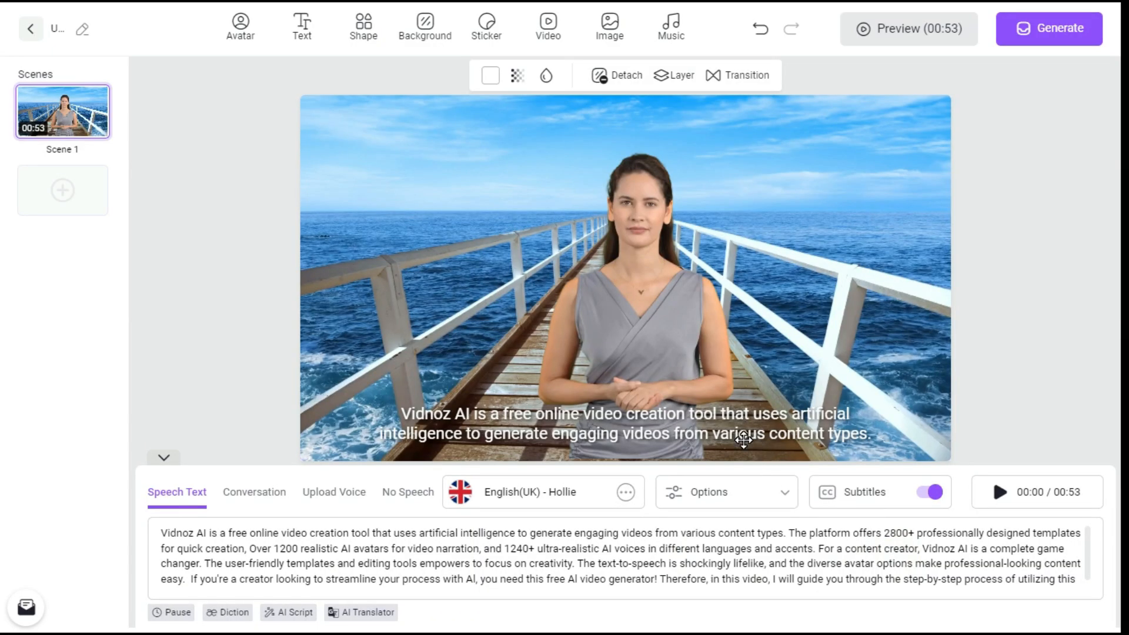
# Step: Keep the subtitle font as Roboto and start generating the fifty-three-second video
pyautogui.click(627, 424)
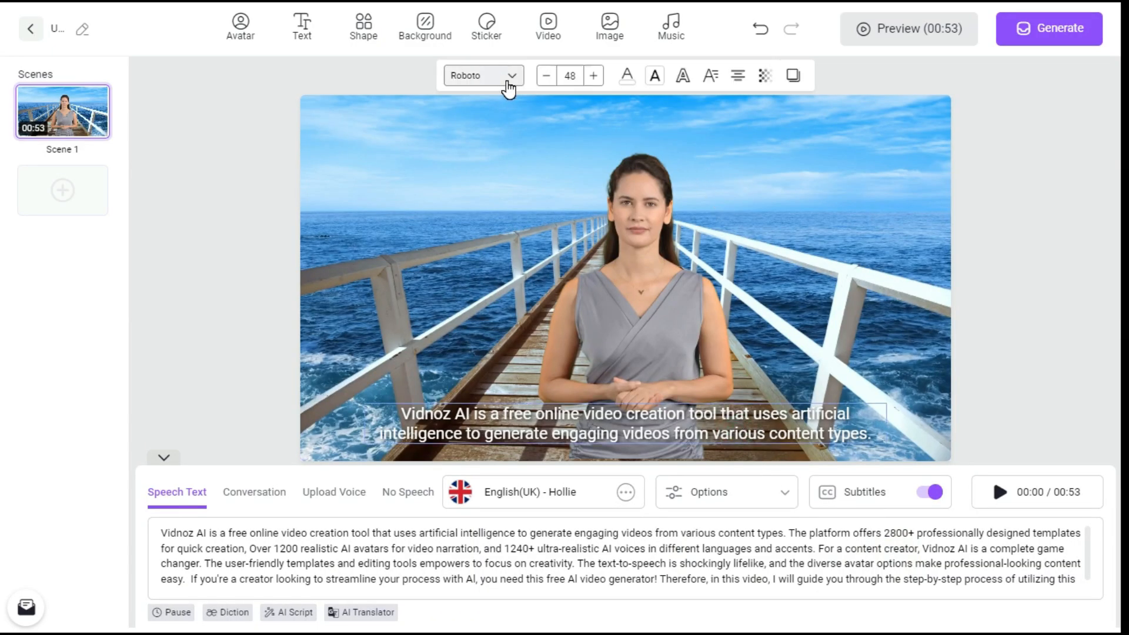
pyautogui.click(483, 75)
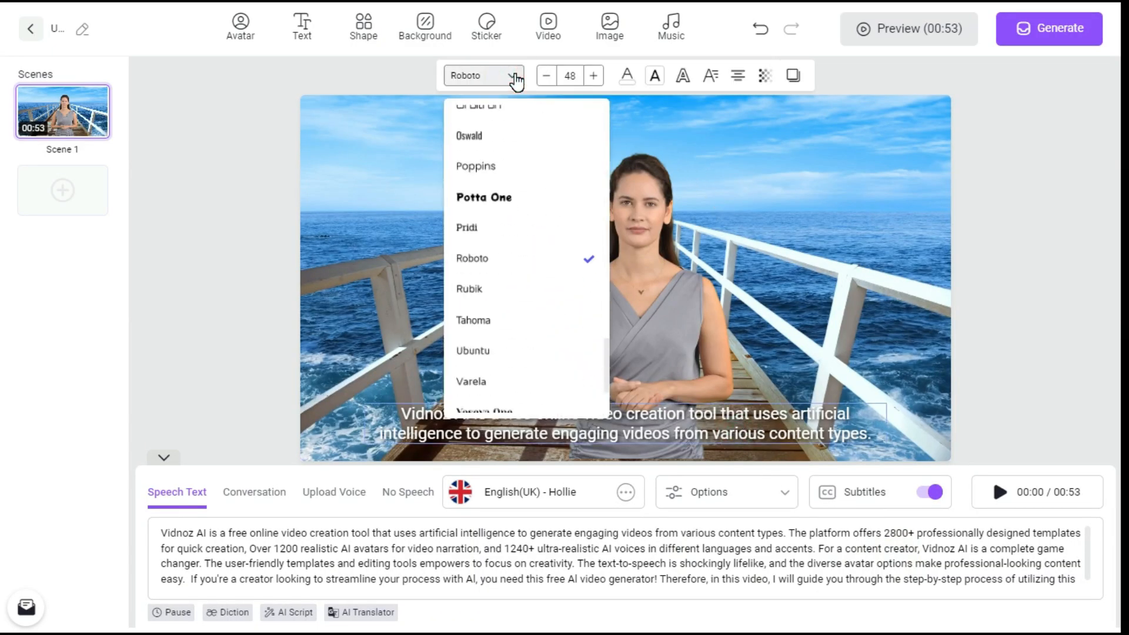
pyautogui.click(626, 76)
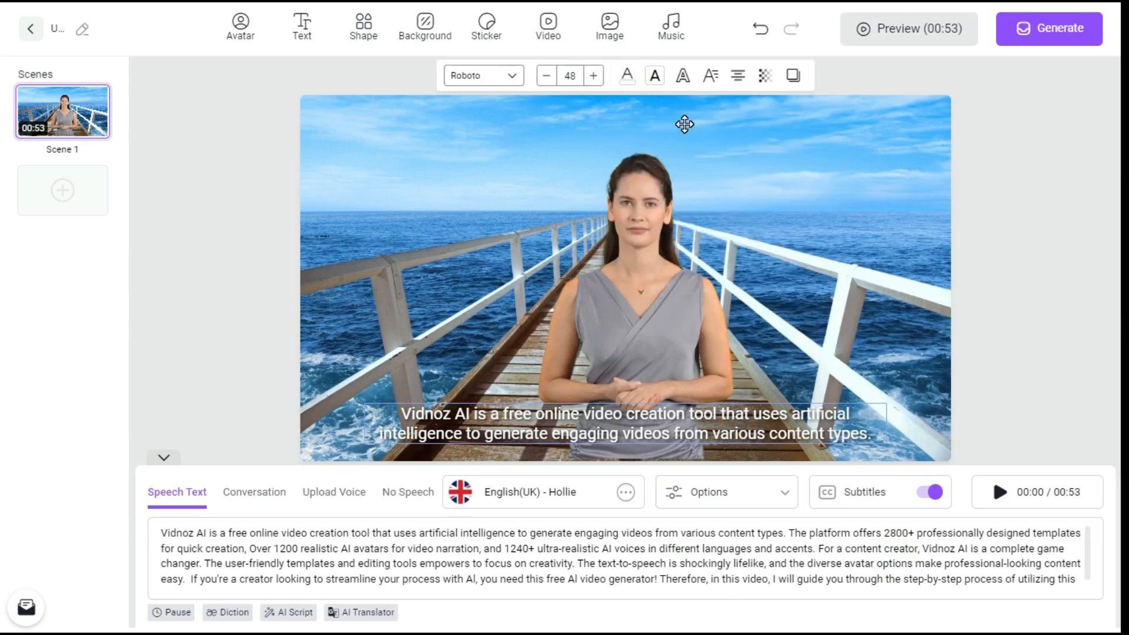
pyautogui.click(1048, 28)
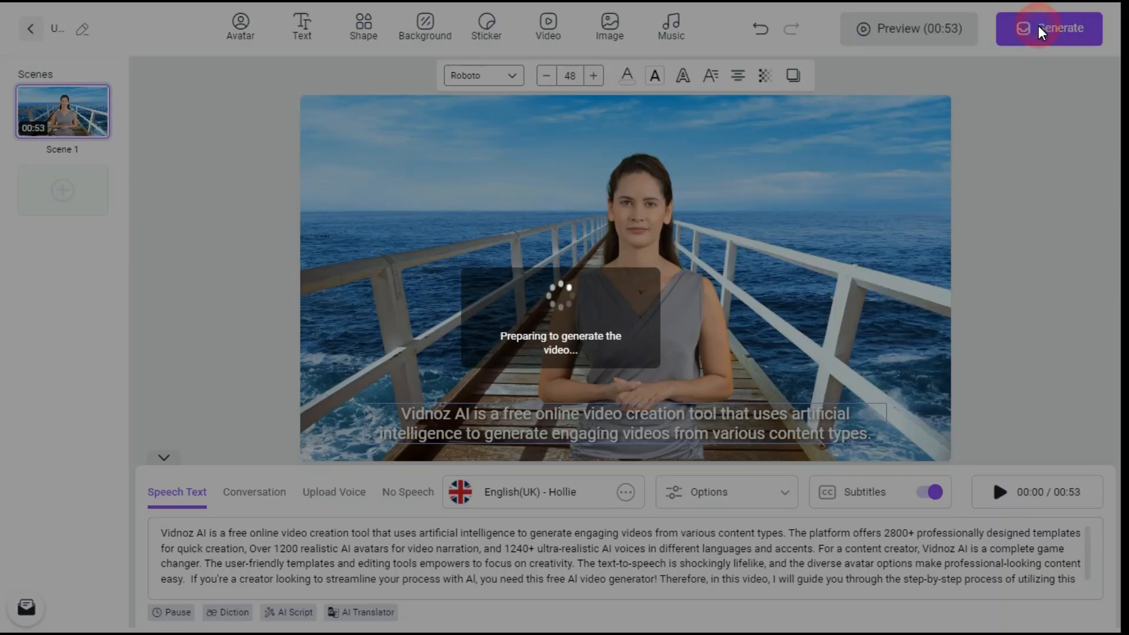